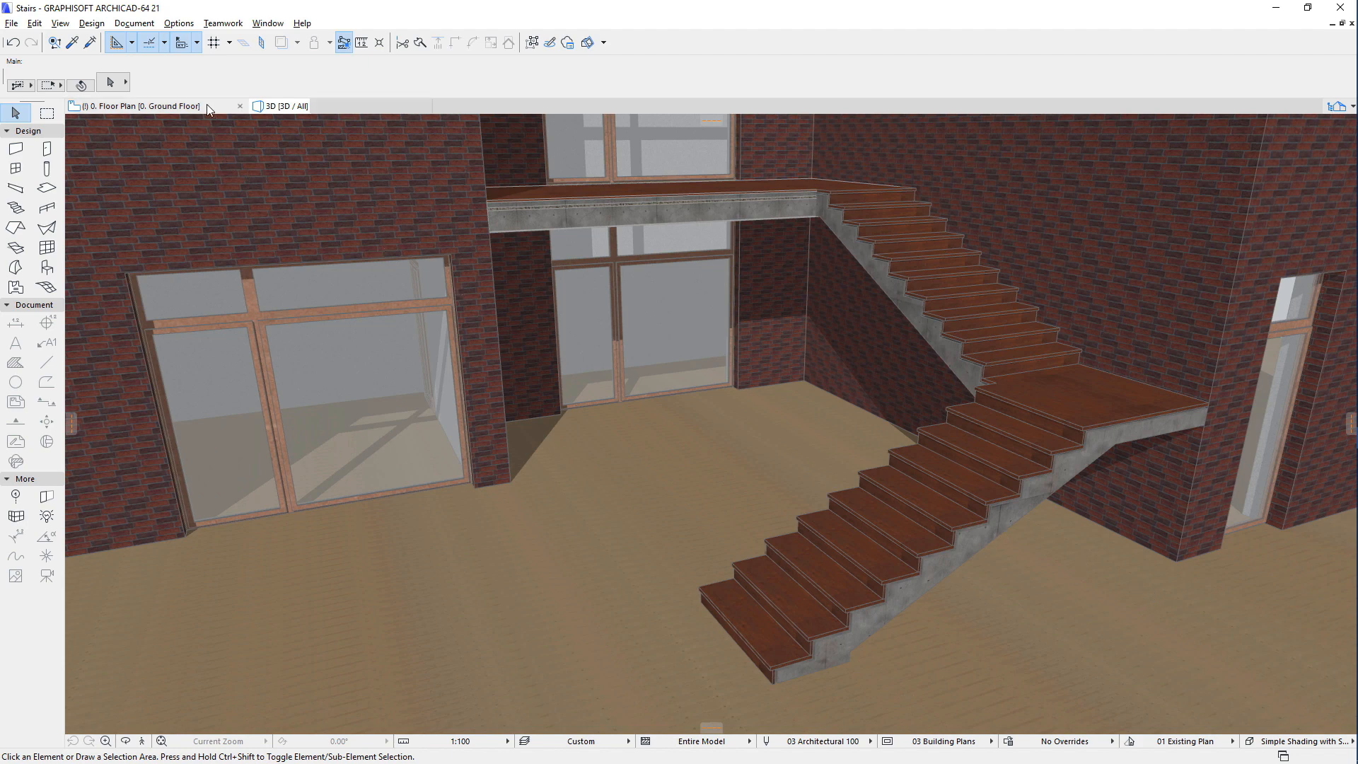
Step: Switch from the 3D window to the Ground Floor plan showing the stair
click(136, 106)
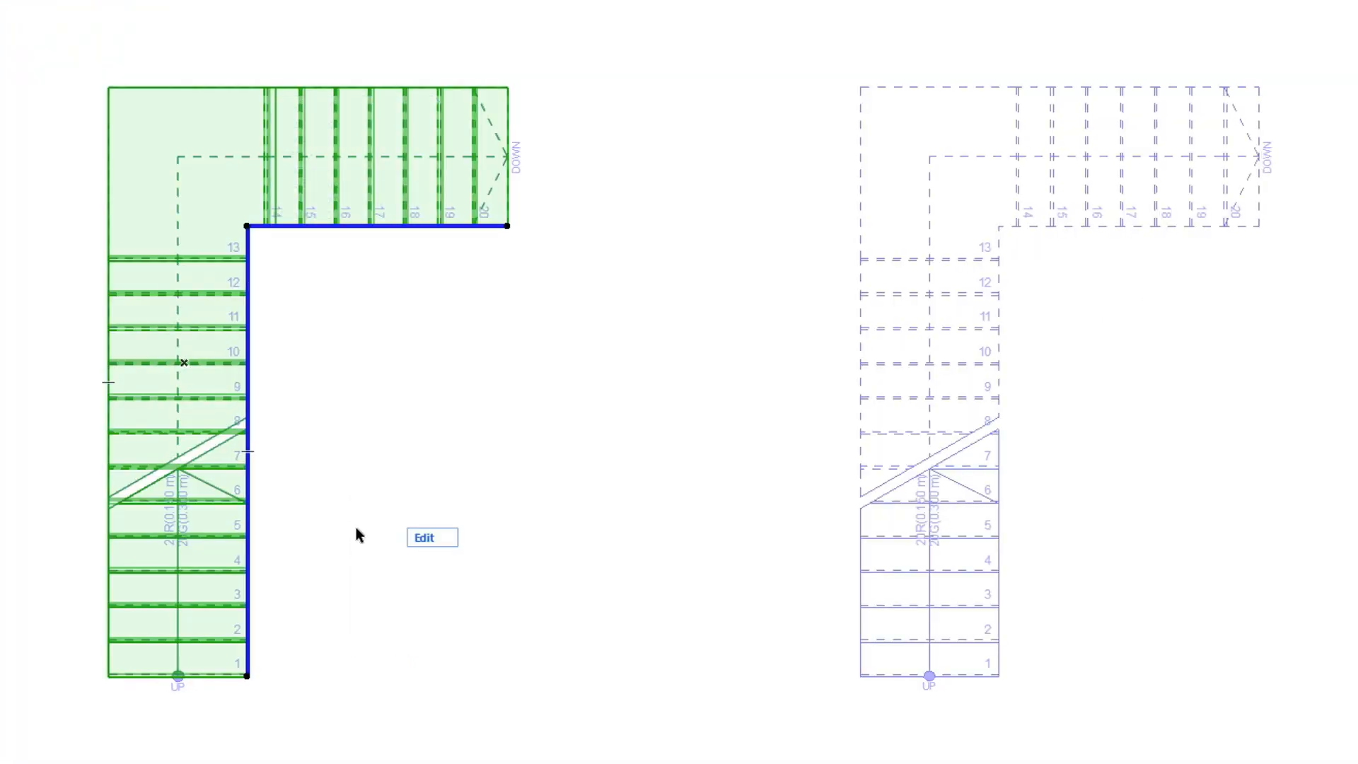
mouse_move(252, 475)
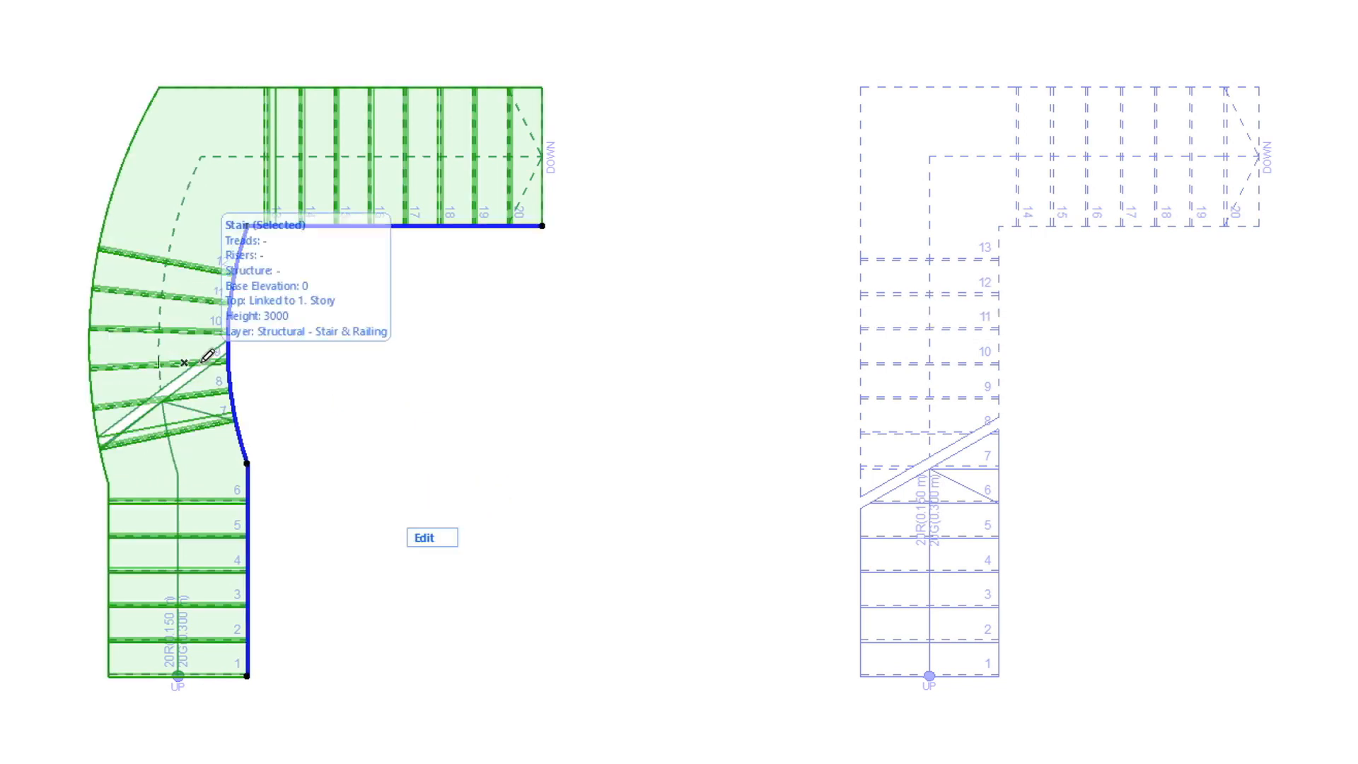
Step: Curve the stair's inner corner edge and set the new curved segment as a Landing
click(430, 537)
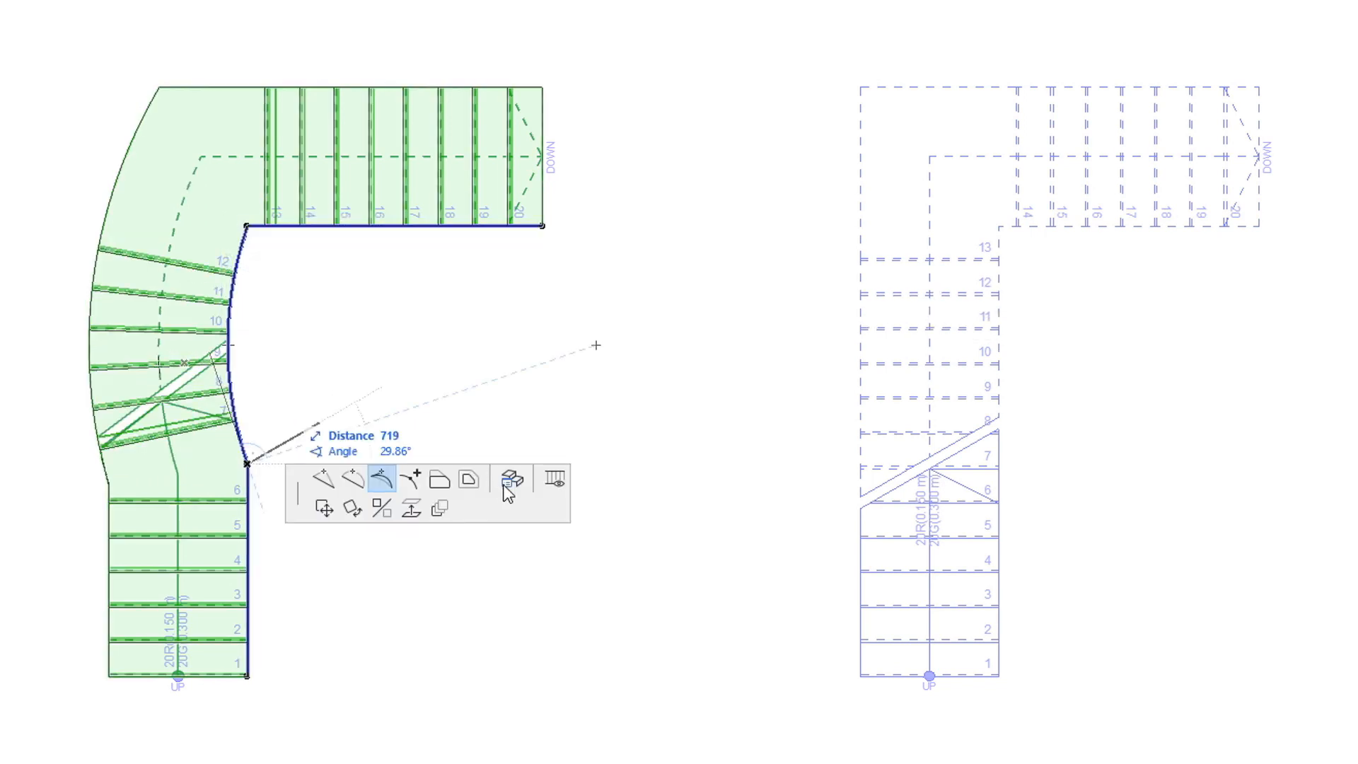
click(509, 480)
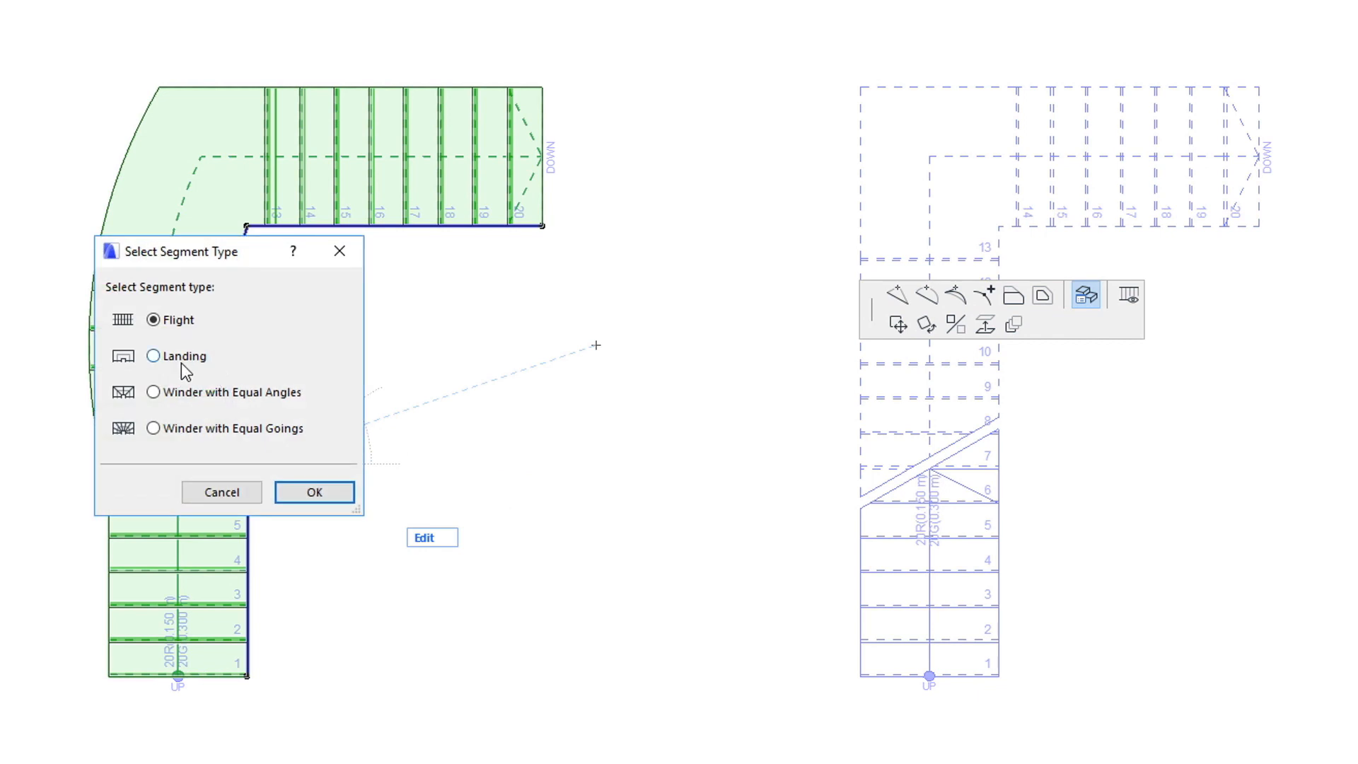
click(152, 357)
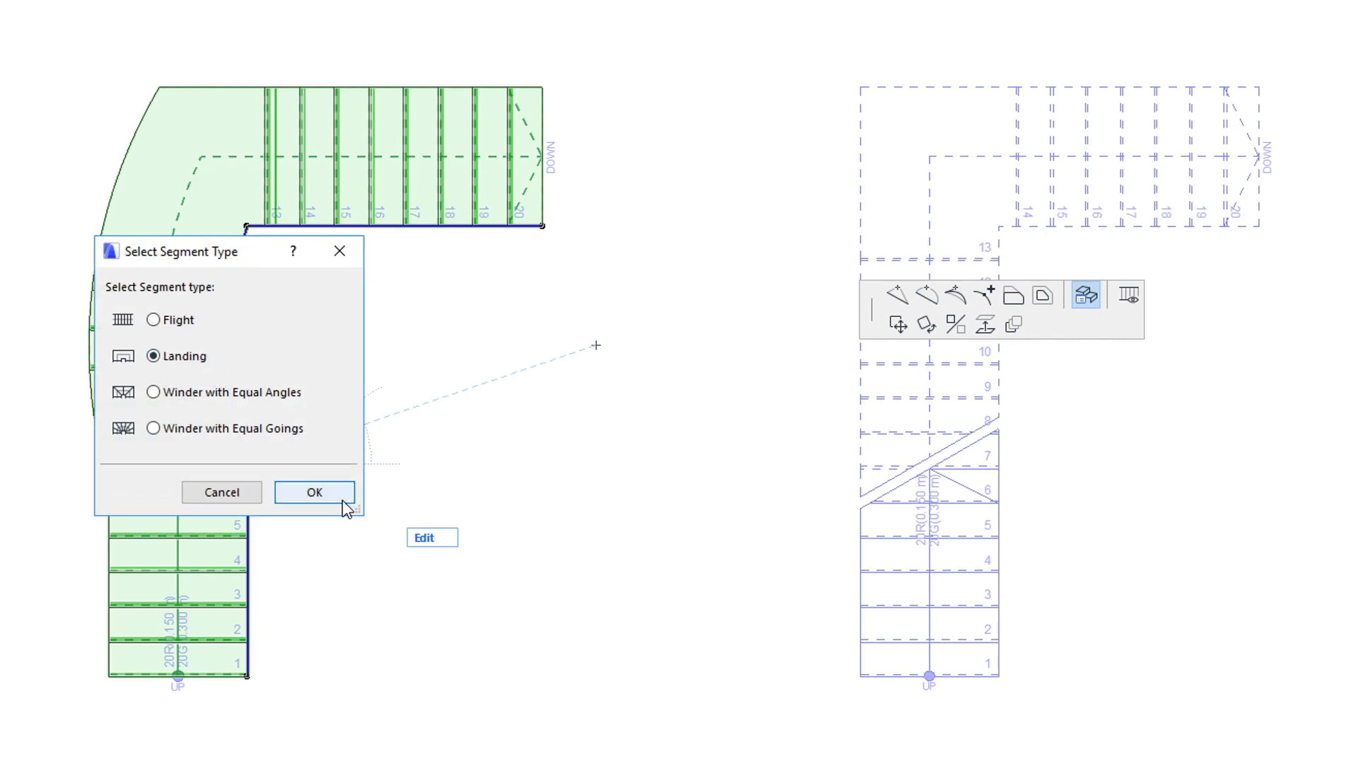
click(314, 491)
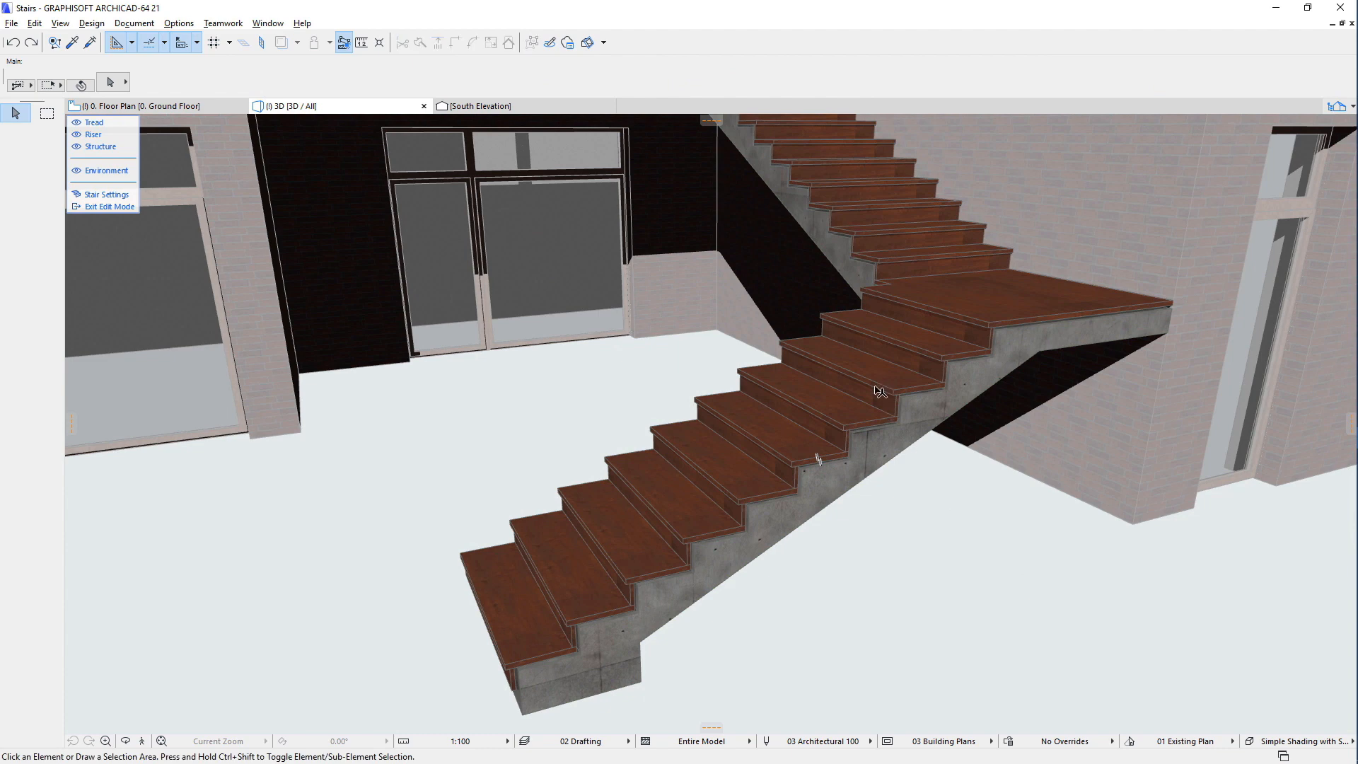
Step: Change two selected lower-flight treads to the light-timber Built-In Tread type
click(714, 476)
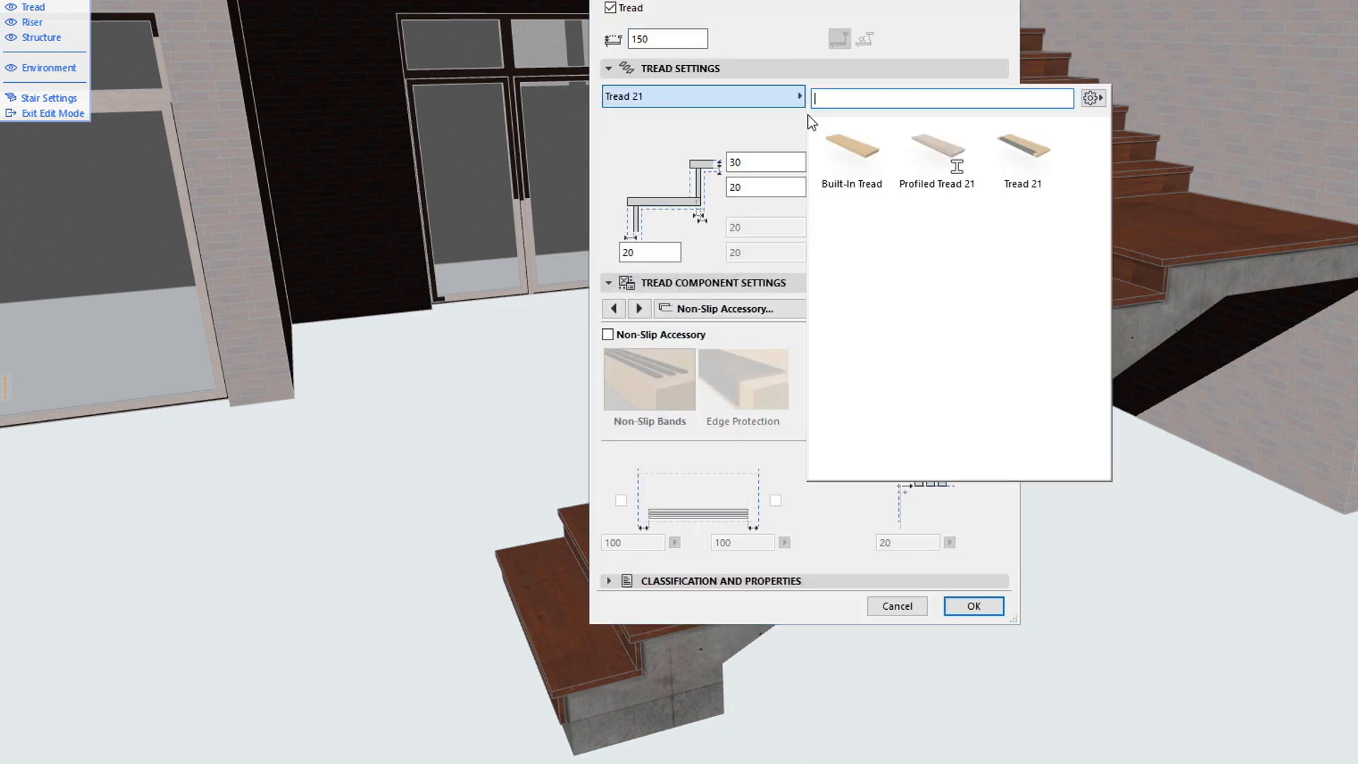
click(850, 148)
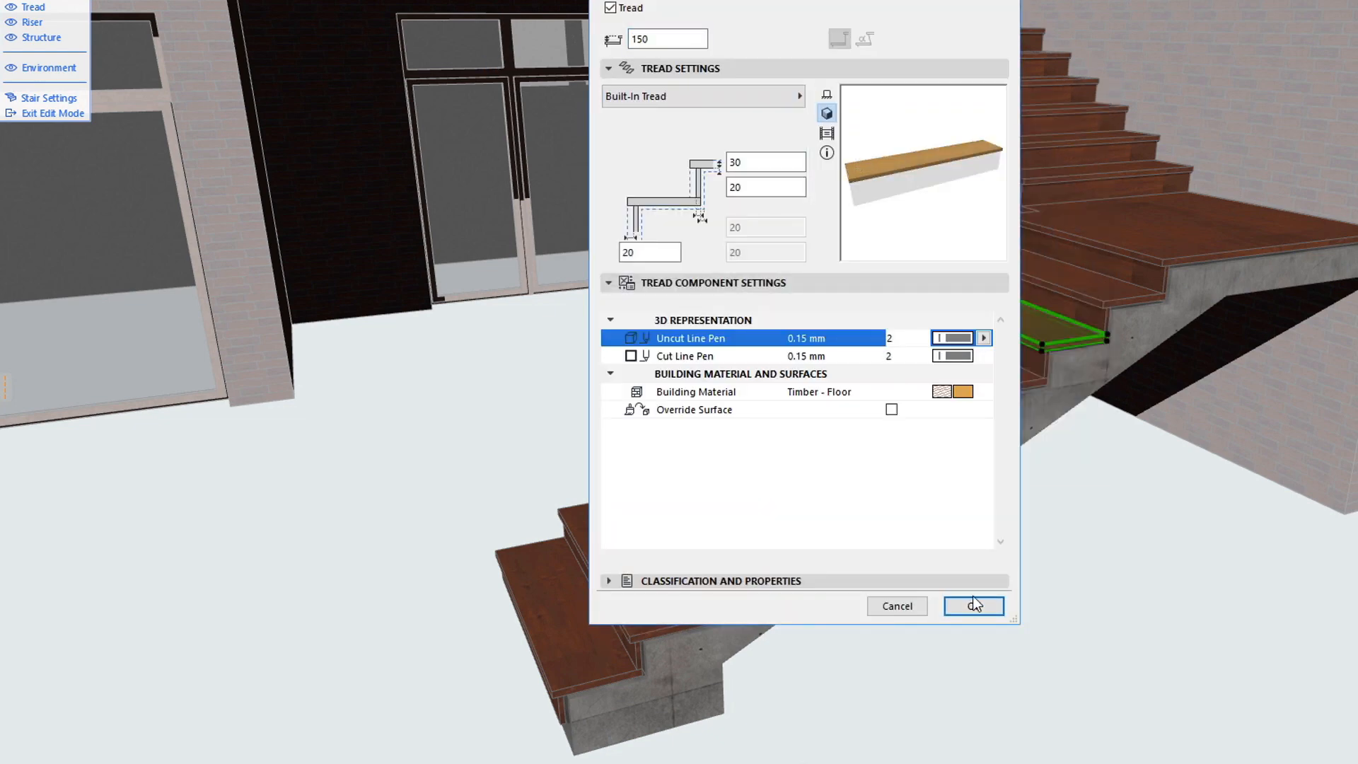
click(971, 605)
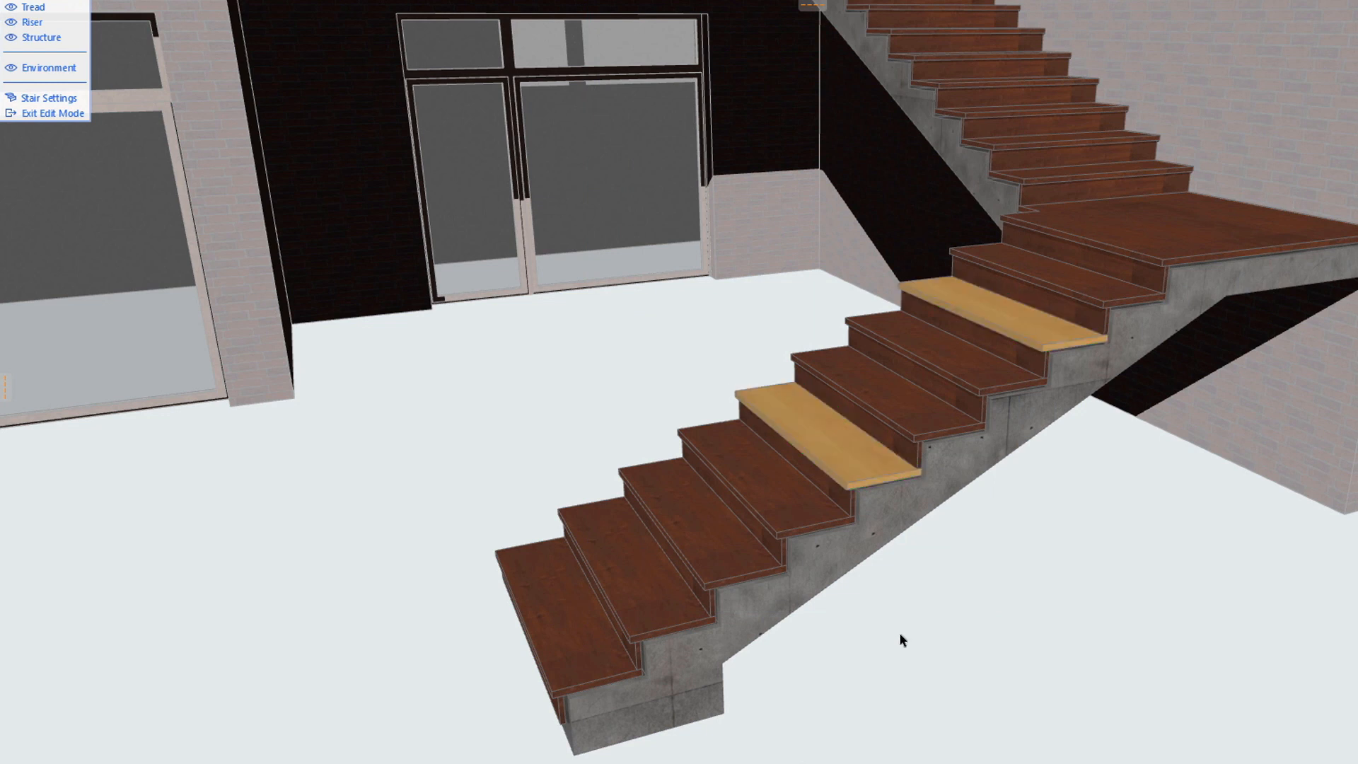
mouse_move(554, 595)
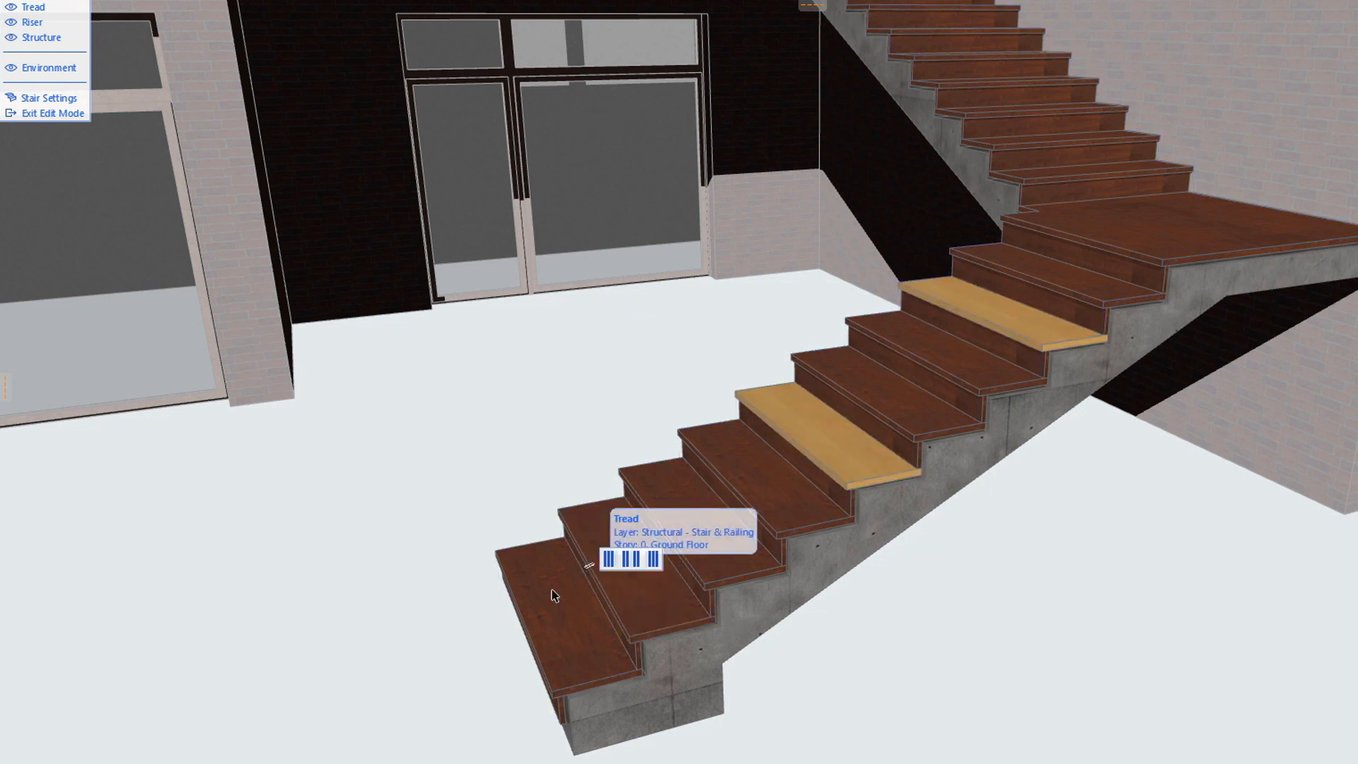
Step: Add Edge Protection non-slip accessory to the two bottom treads' front and side edges
click(554, 597)
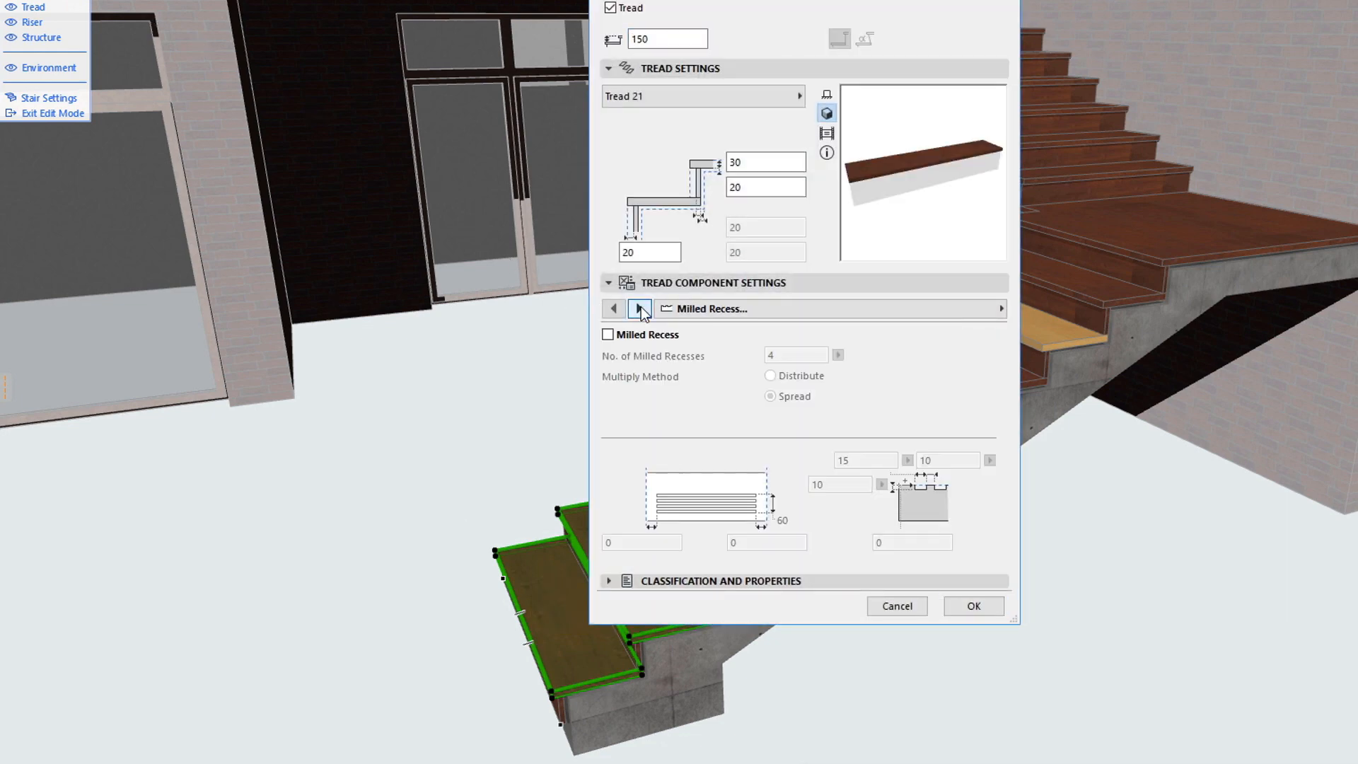
click(639, 308)
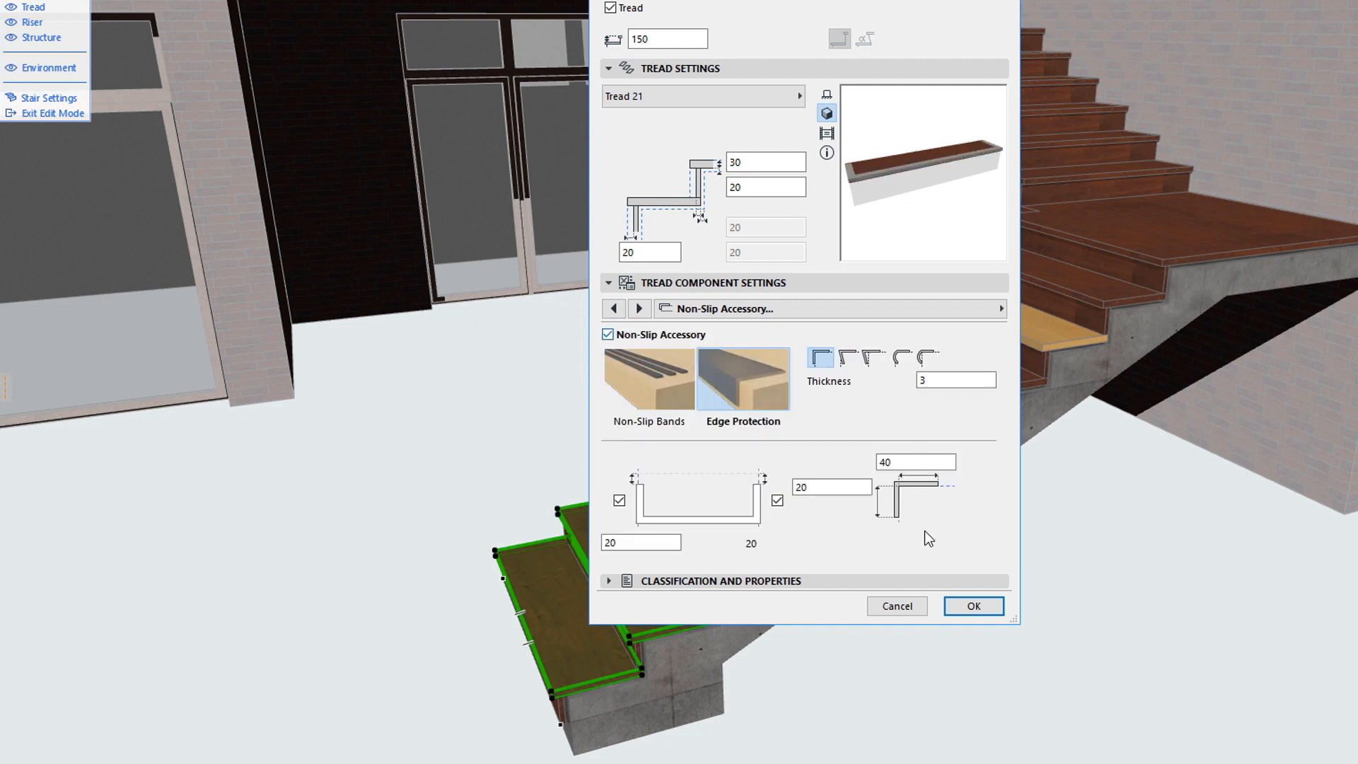
click(973, 606)
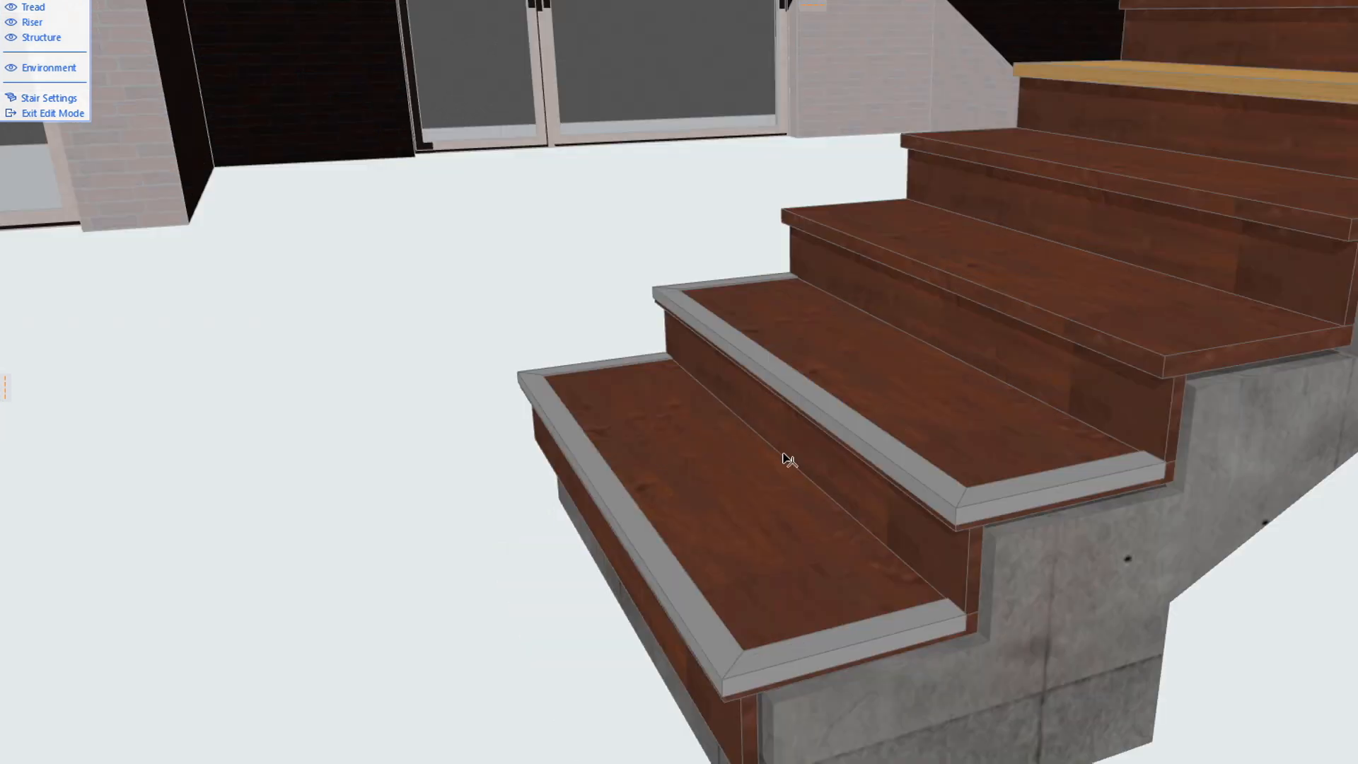
mouse_move(823, 412)
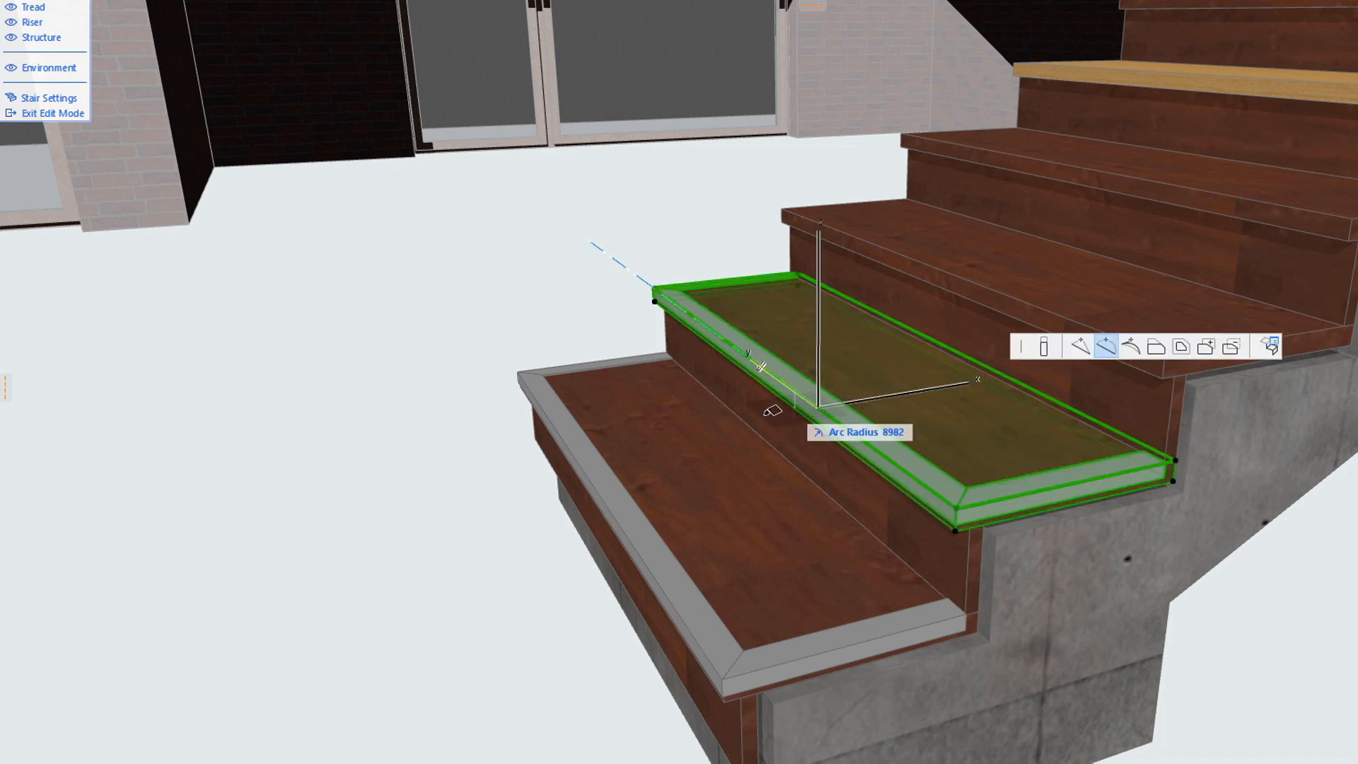
Step: Curve the bottom treads' front edges with a 200 arc radius, edge protection following
text(200)
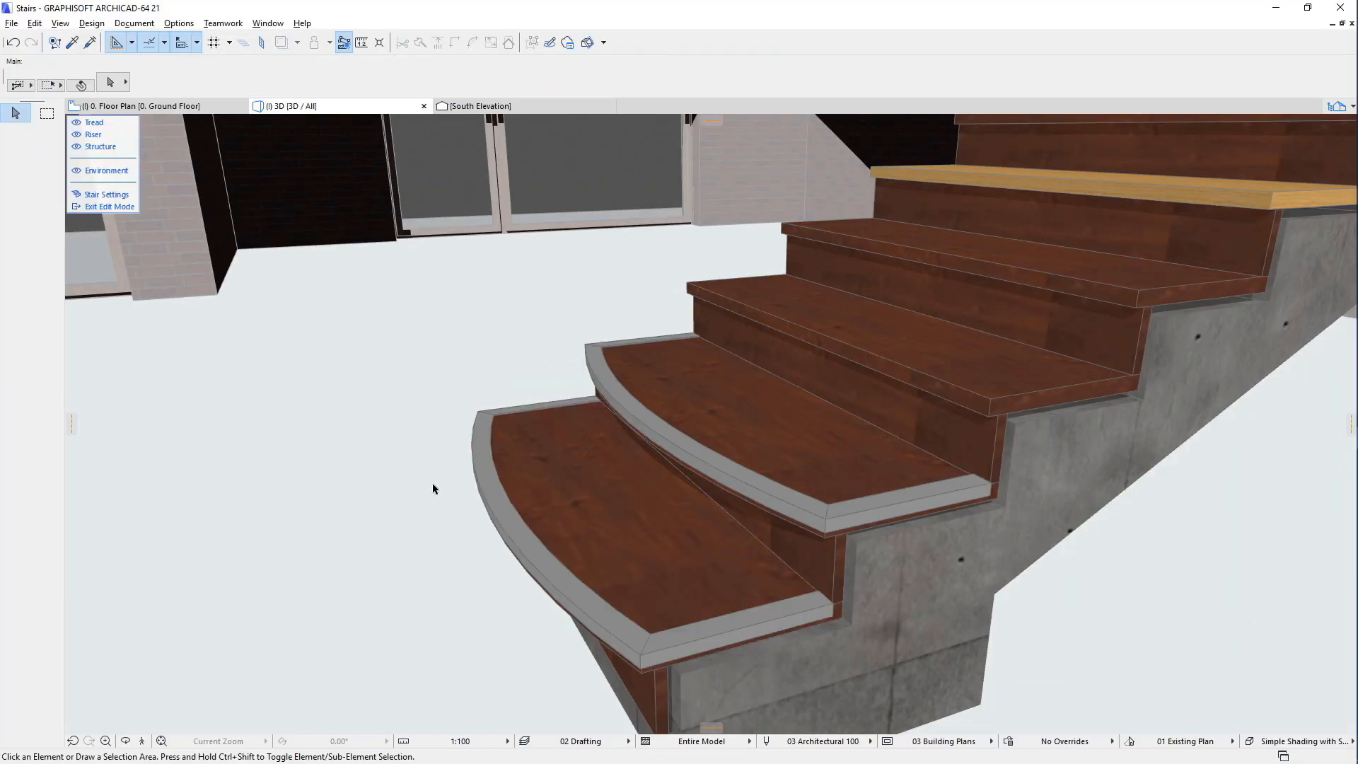
click(476, 106)
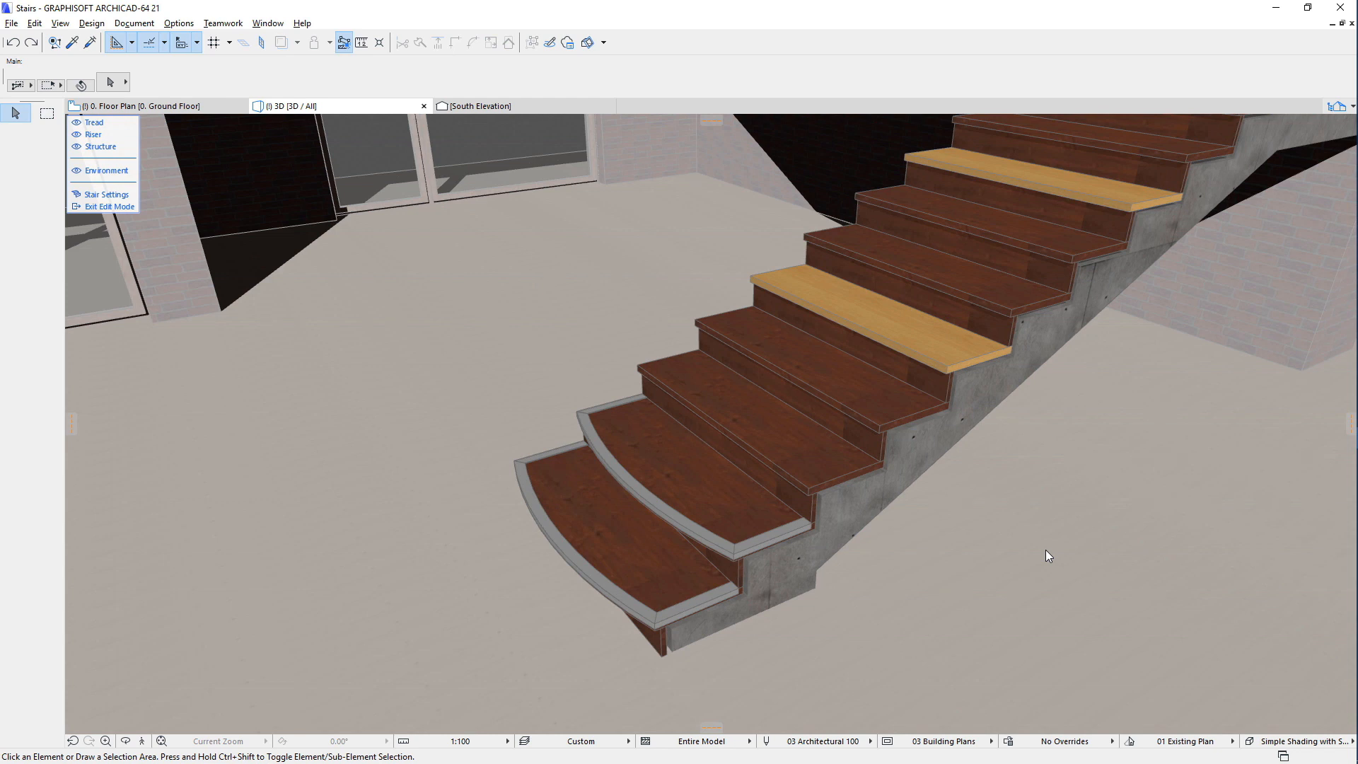
Step: Change the two risers under the light treads to matching light-timber Built-In Risers
click(958, 353)
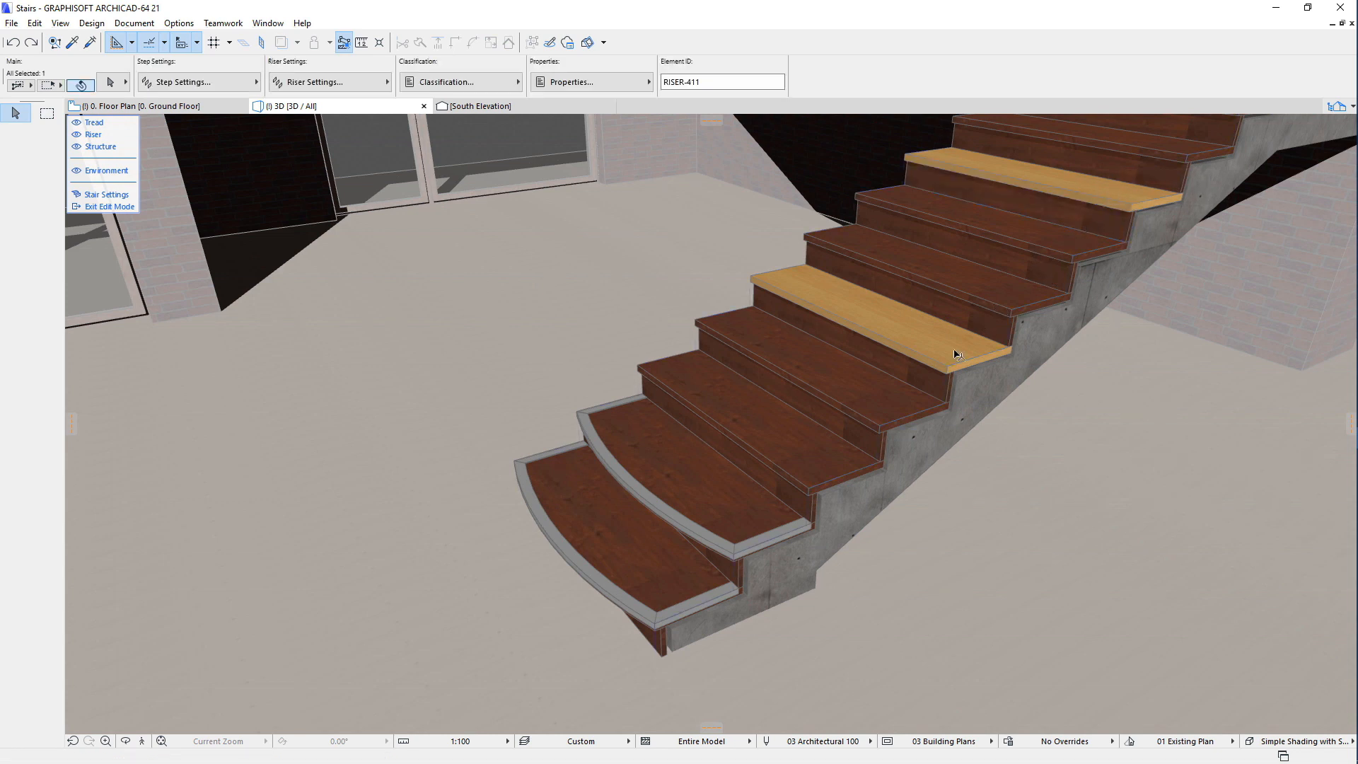
click(109, 82)
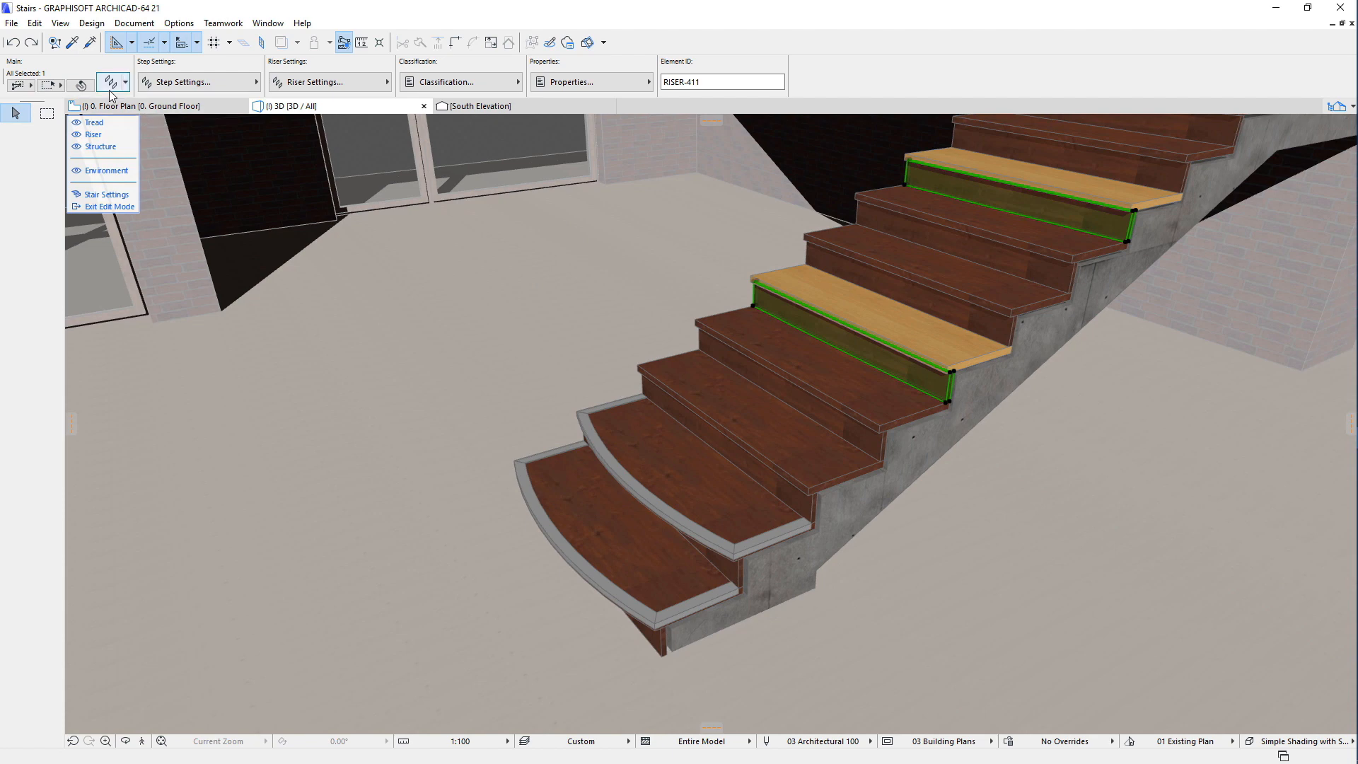
click(108, 82)
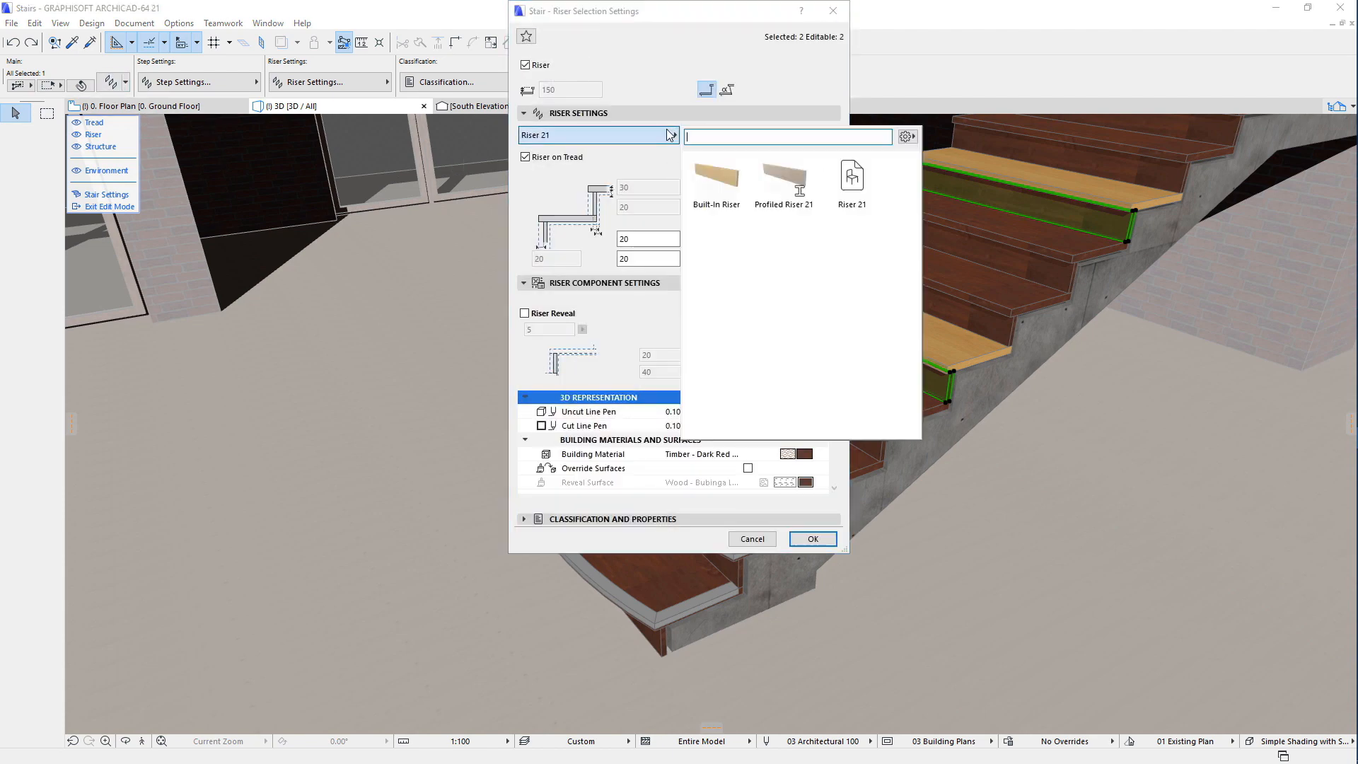
click(810, 537)
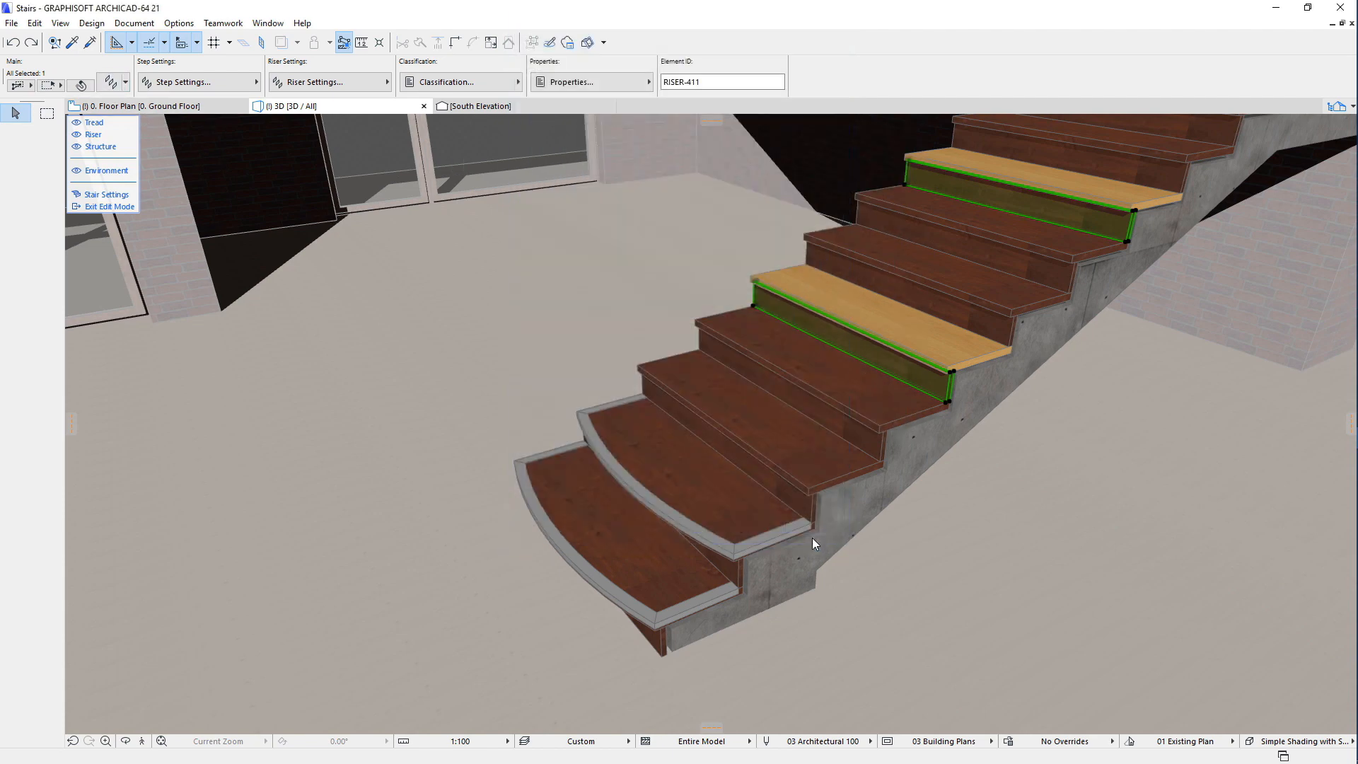
click(735, 575)
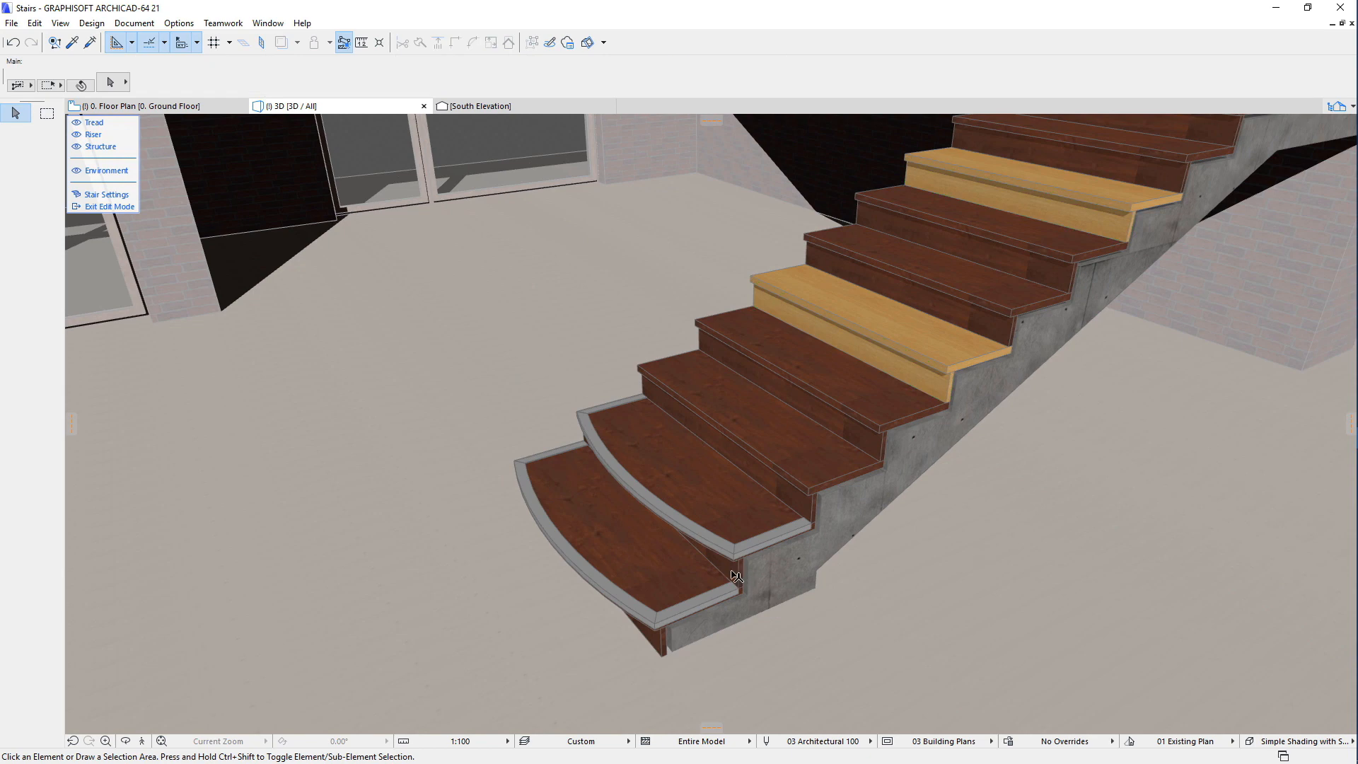
Step: Give the two bottom risers a Riser Reveal with Metal - Zinc surface
click(731, 572)
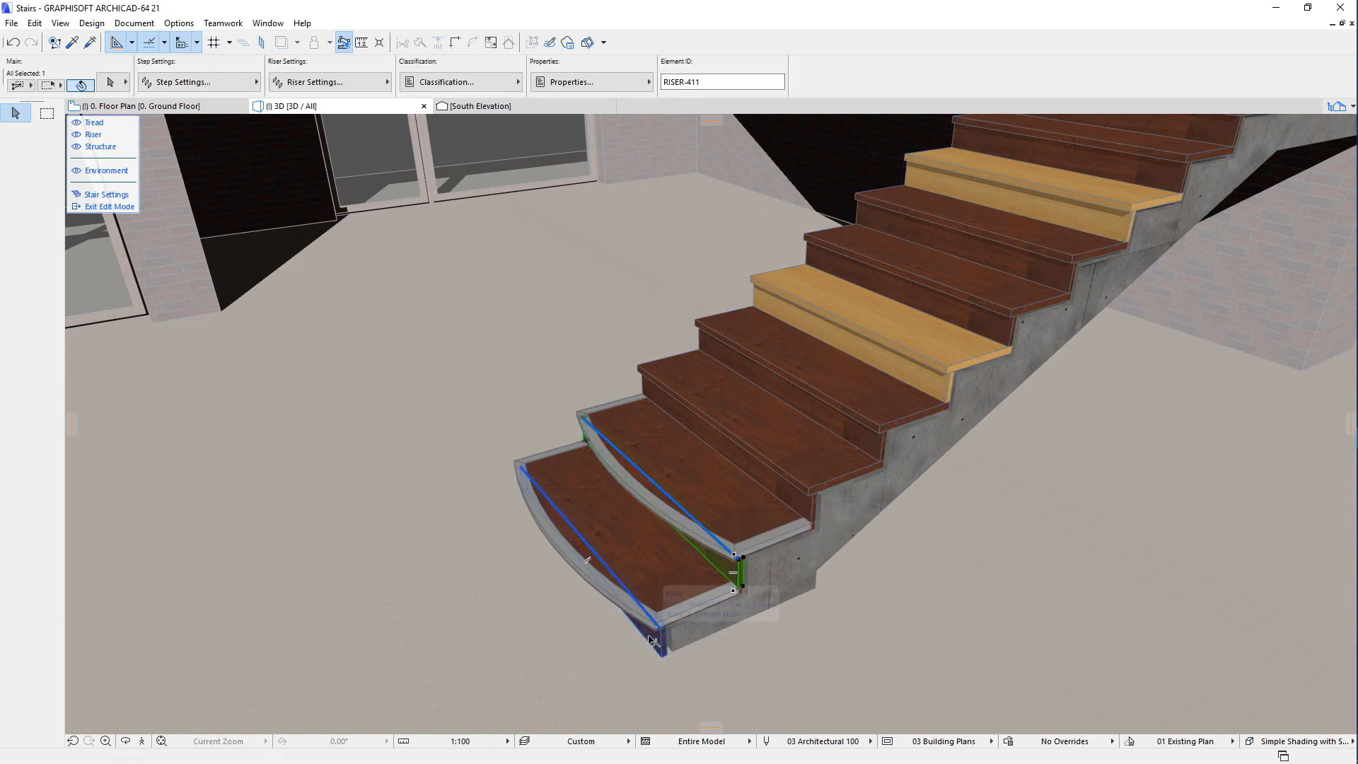
click(314, 82)
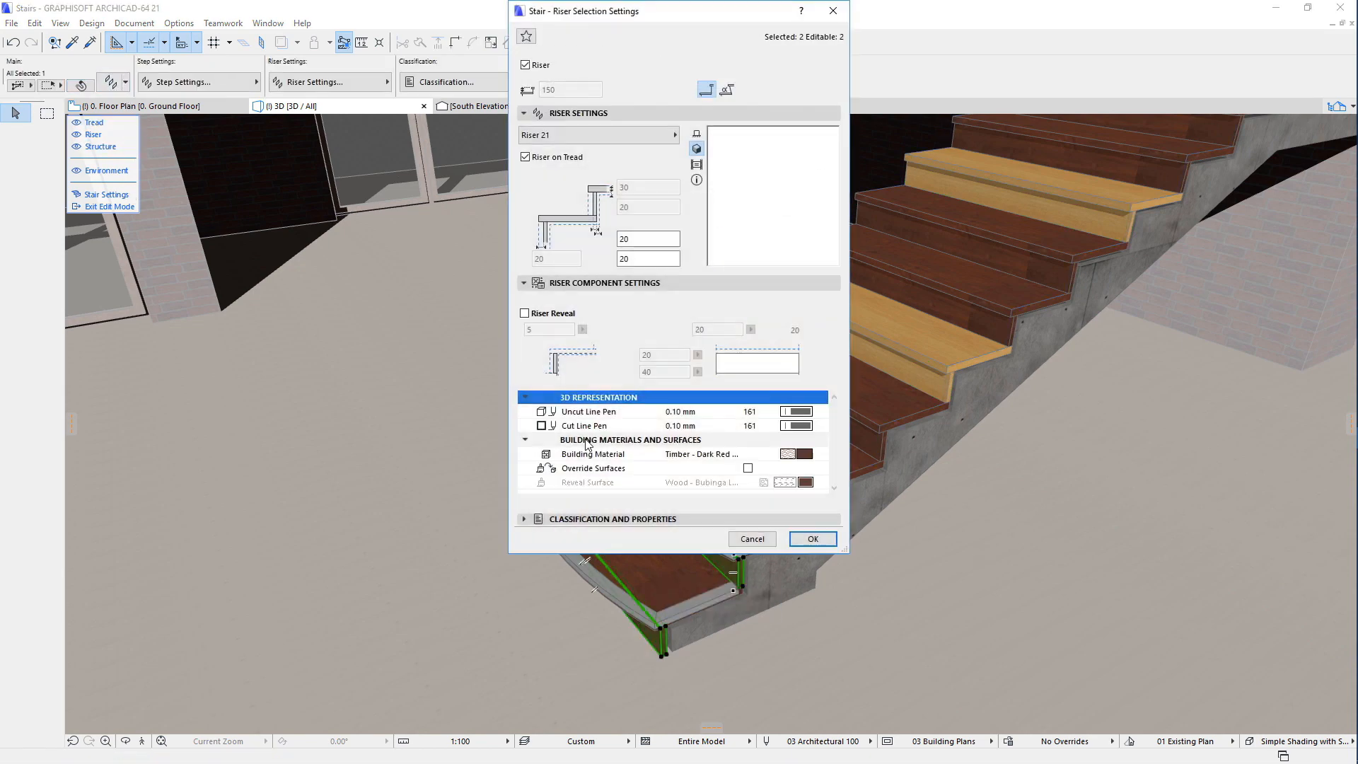
click(525, 312)
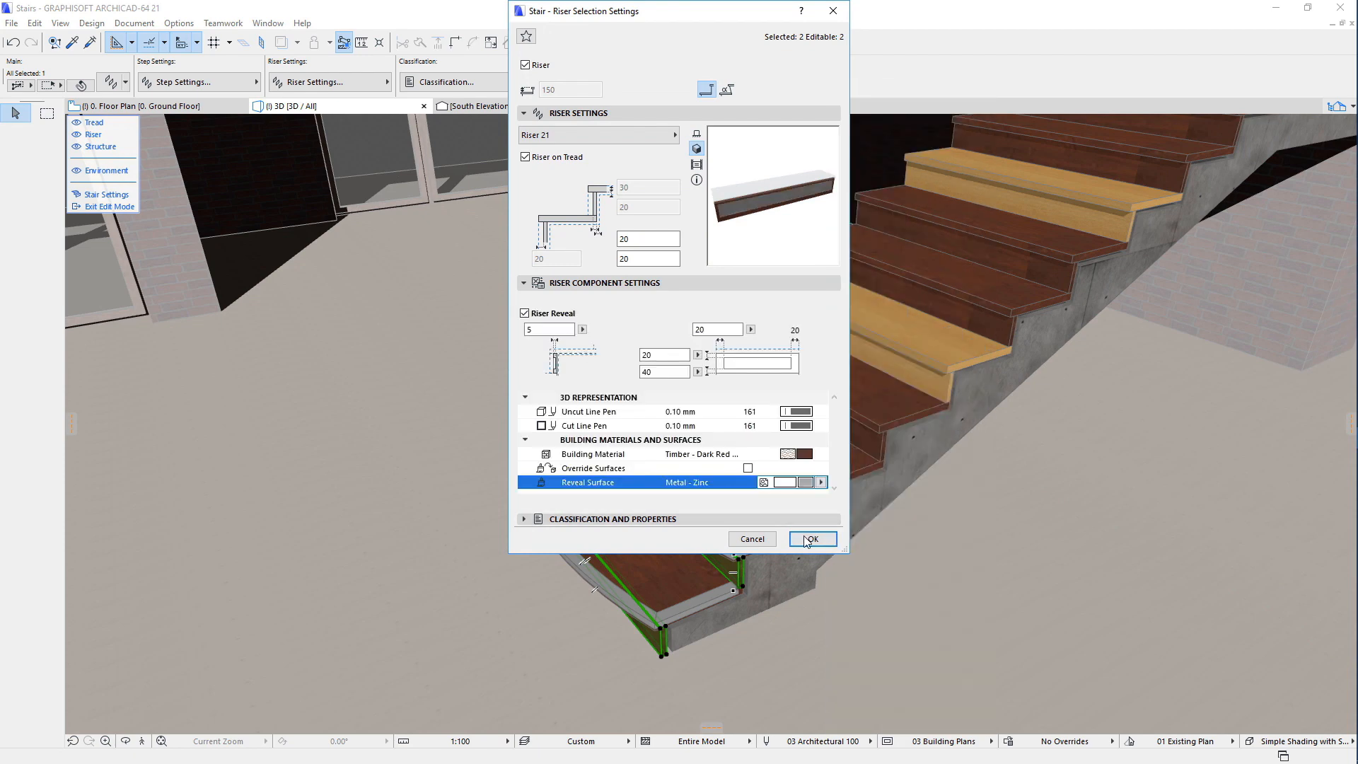
click(810, 537)
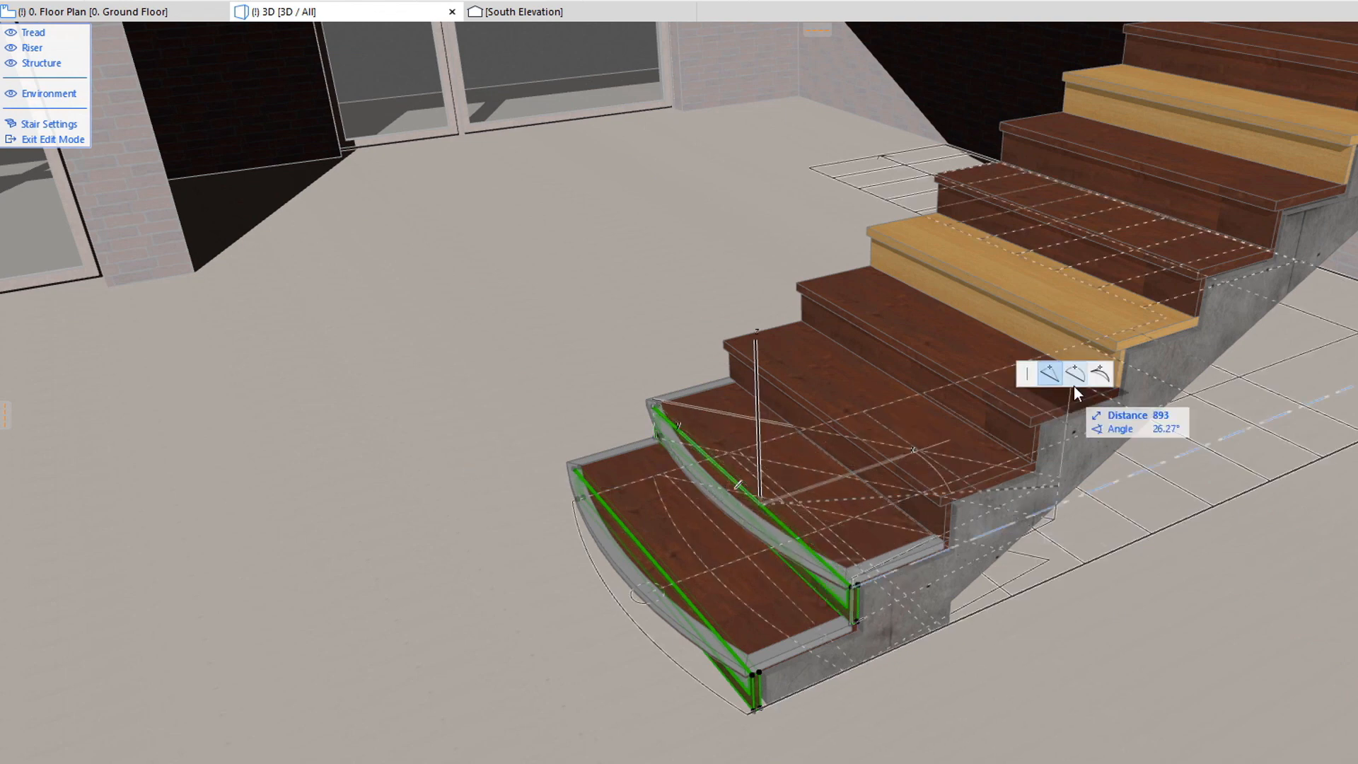
Step: Curve the bottom risers to follow their curved treads and select the second curved tread
click(1076, 374)
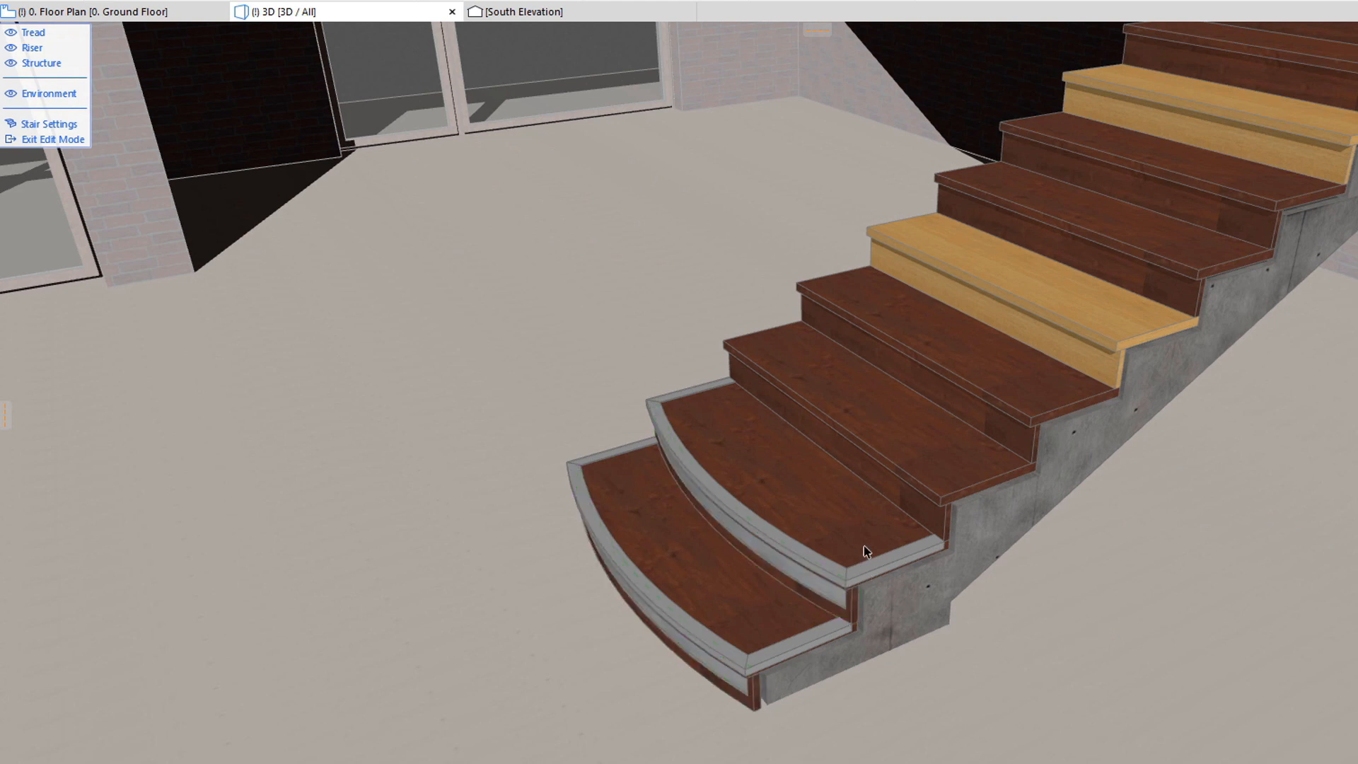
click(866, 552)
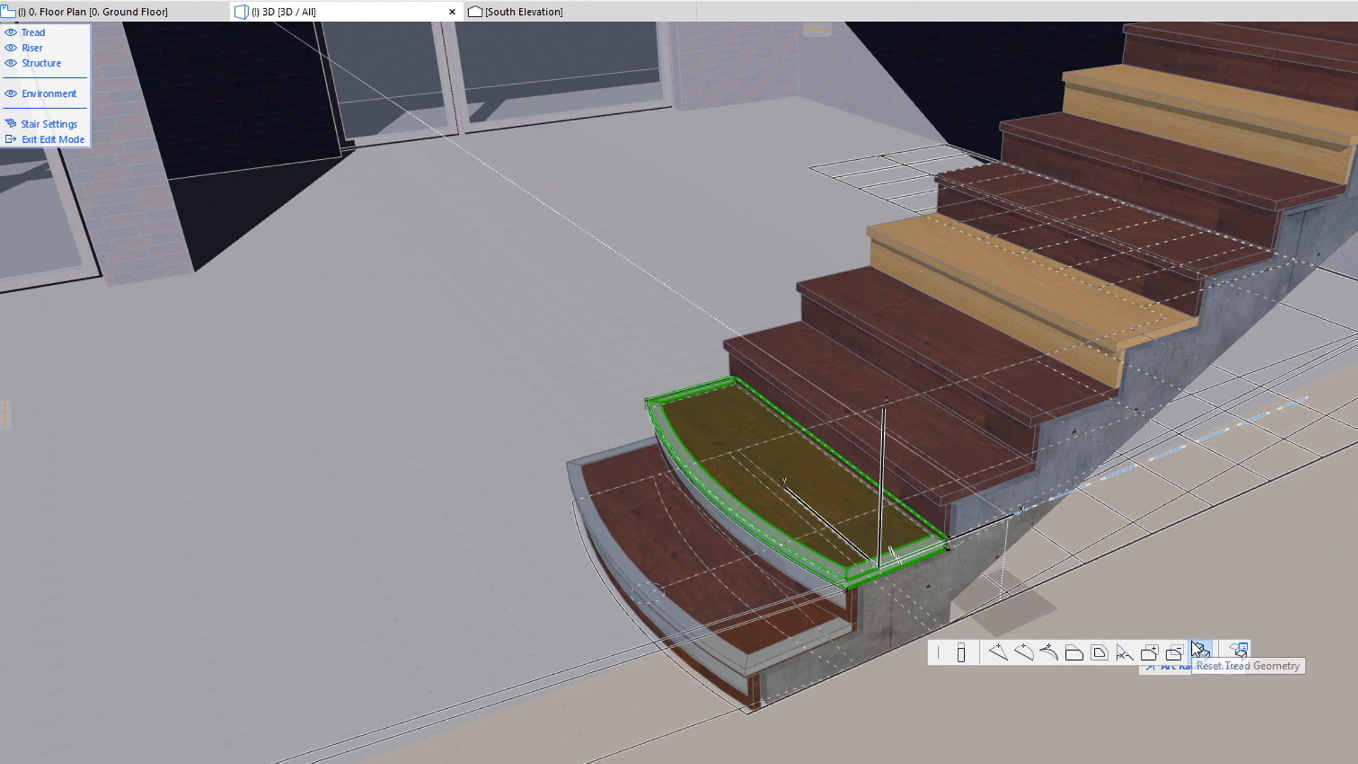
Step: Reset the second tread's custom curved geometry back to the default shape
click(1196, 652)
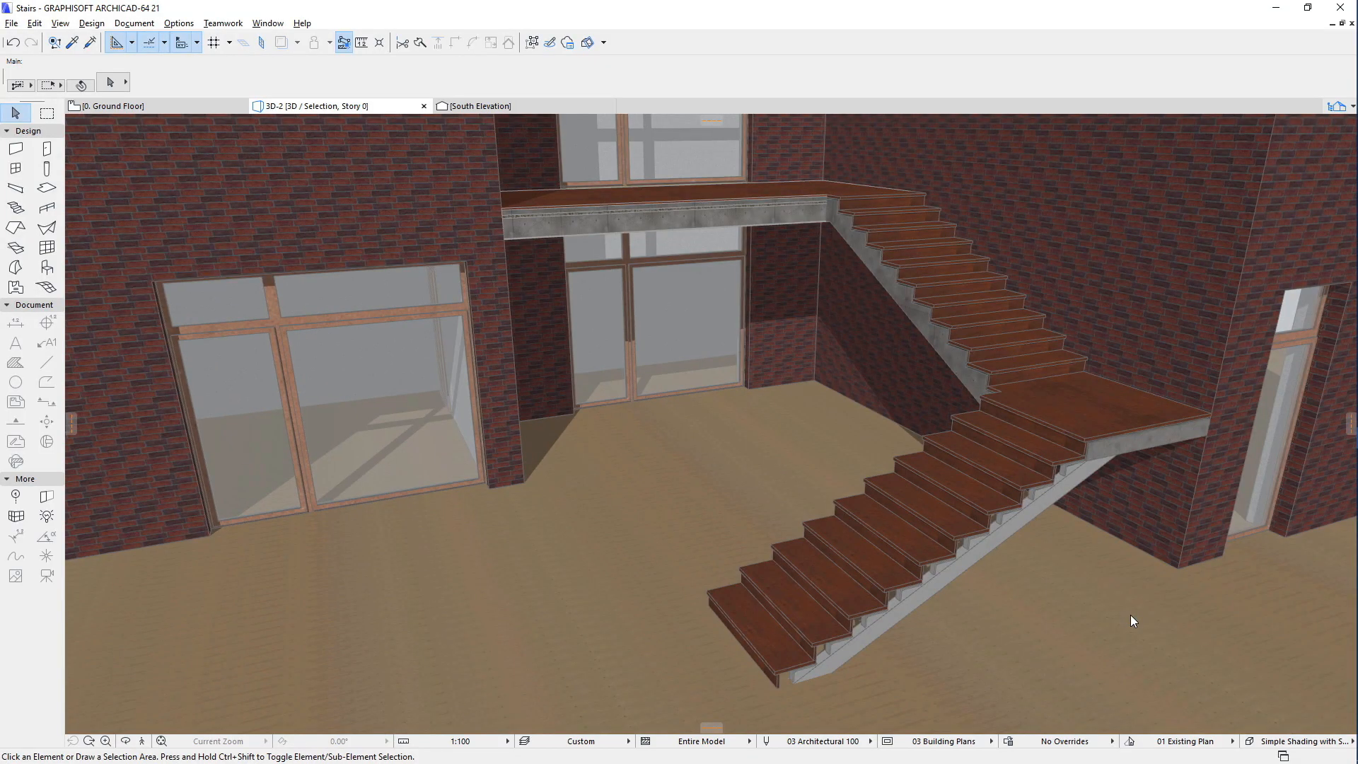
mouse_move(231, 195)
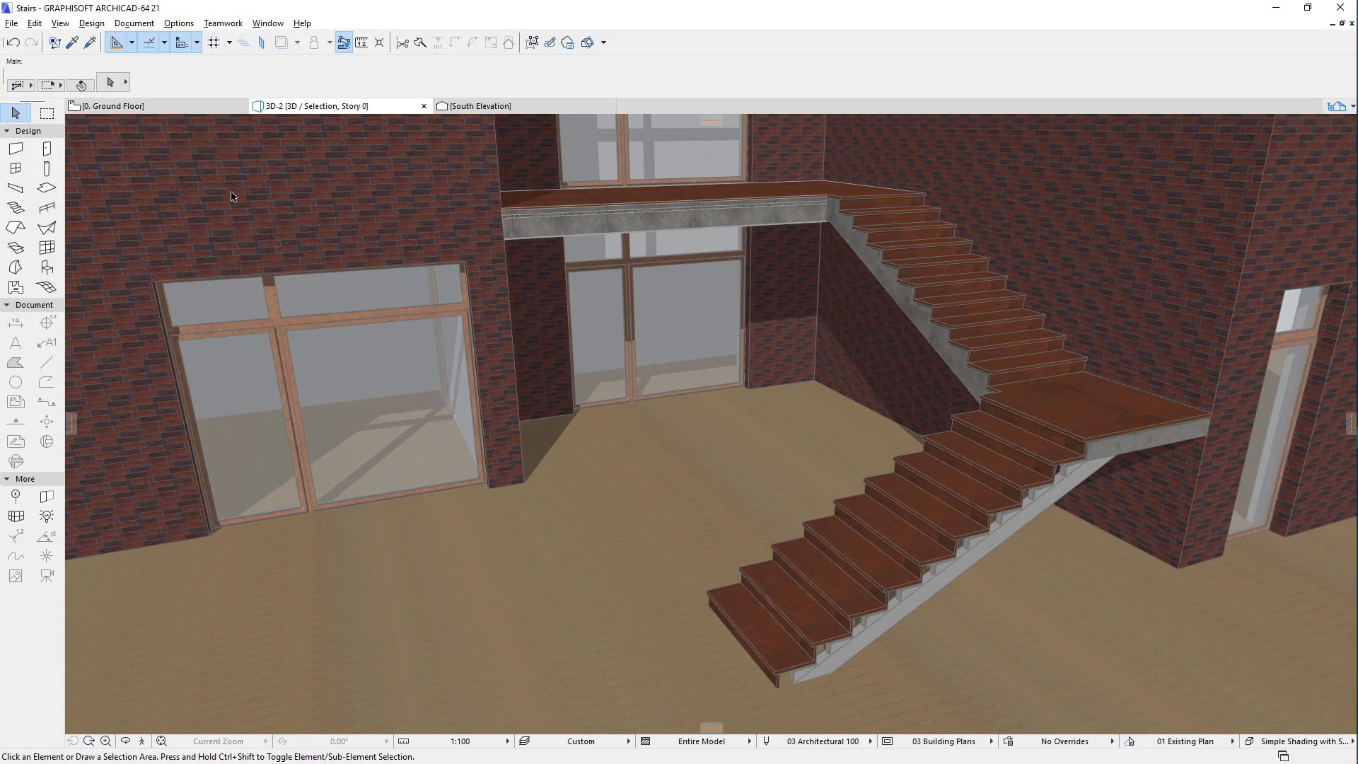
Step: Switch to the Ground Floor plan to reach the oval glass slab over tread 1
click(110, 106)
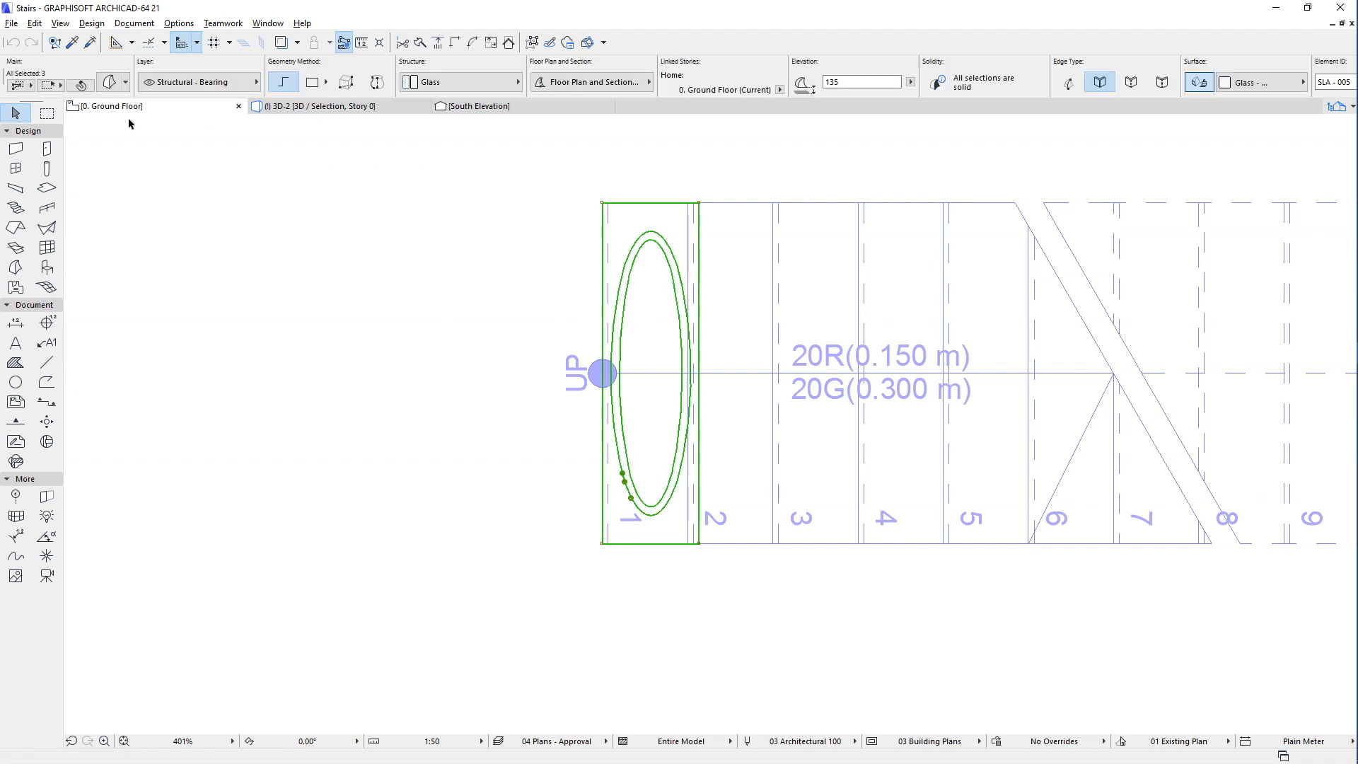
Step: Bring up the File menu's library-part saving commands with the oval glass shape selected
click(12, 22)
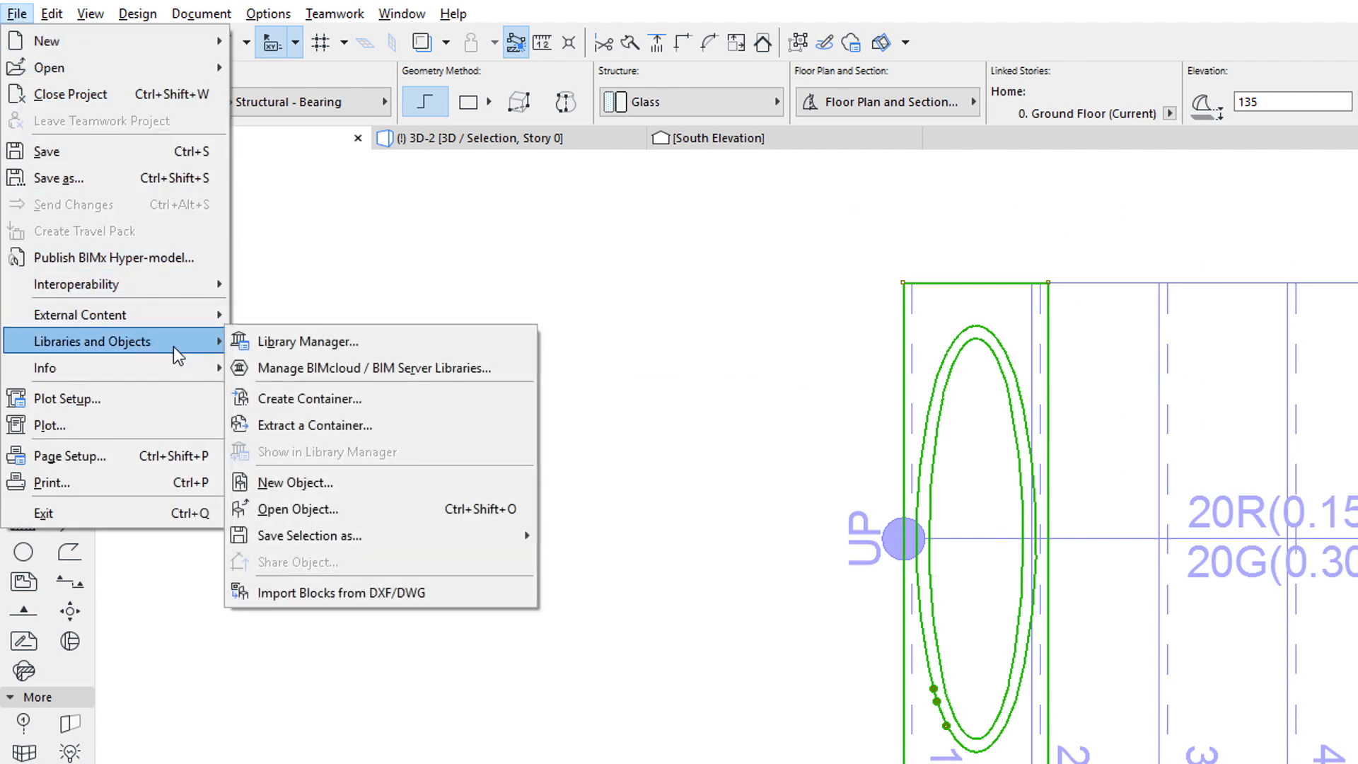
mouse_move(309, 534)
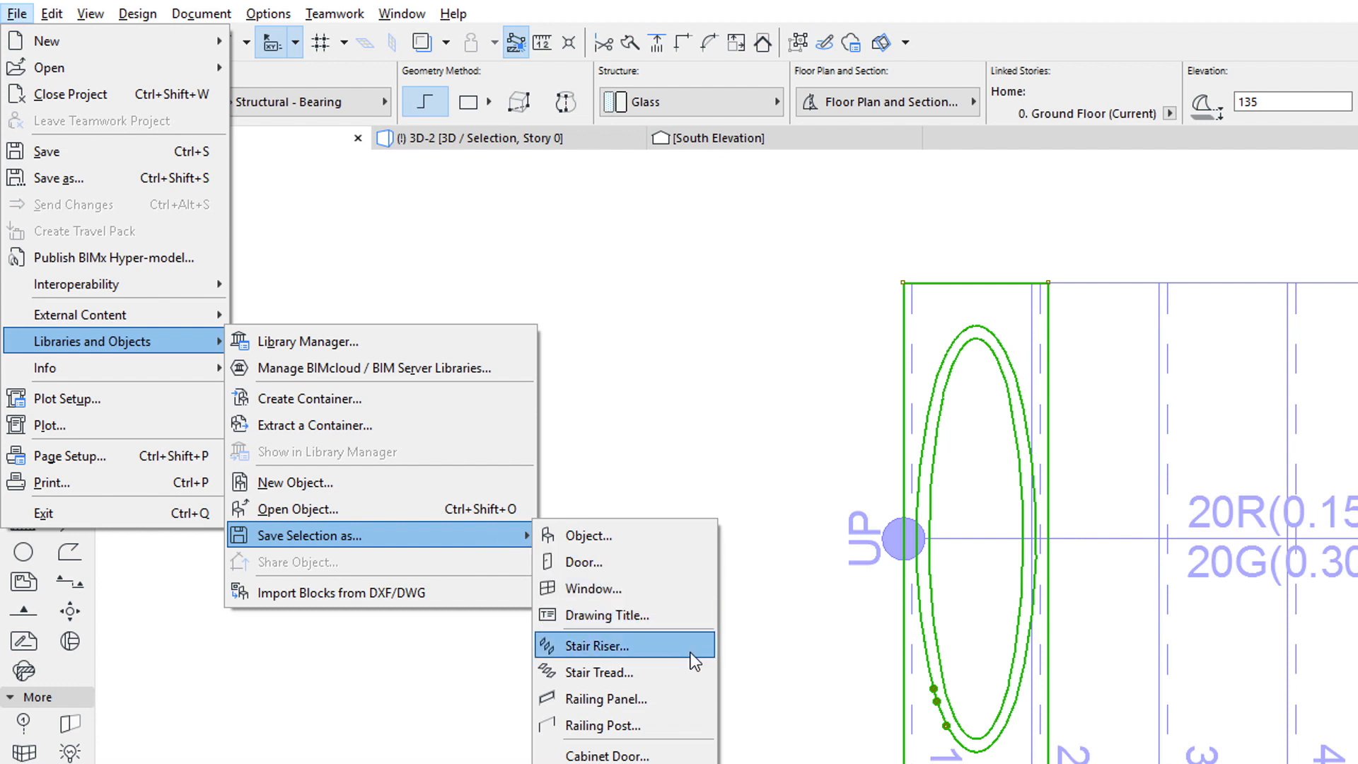
mouse_move(624, 672)
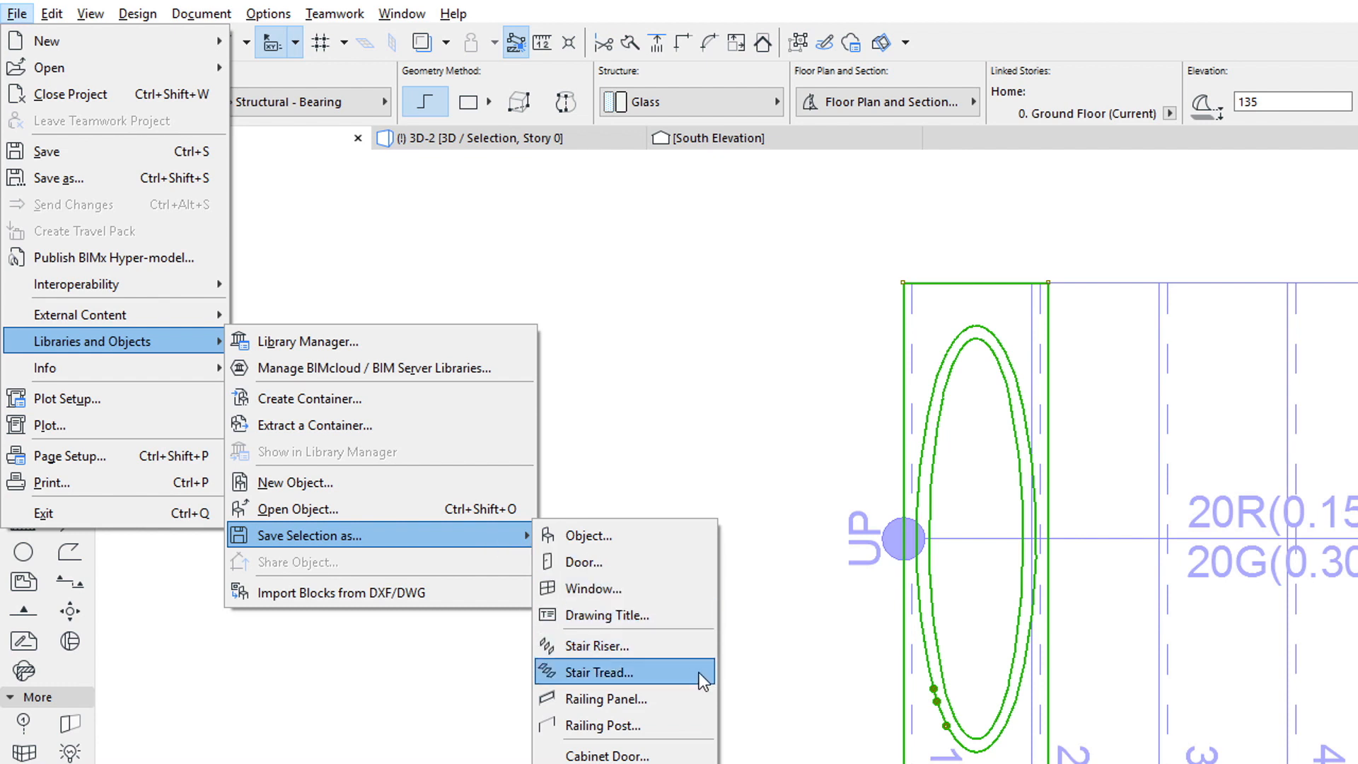
mouse_move(793, 626)
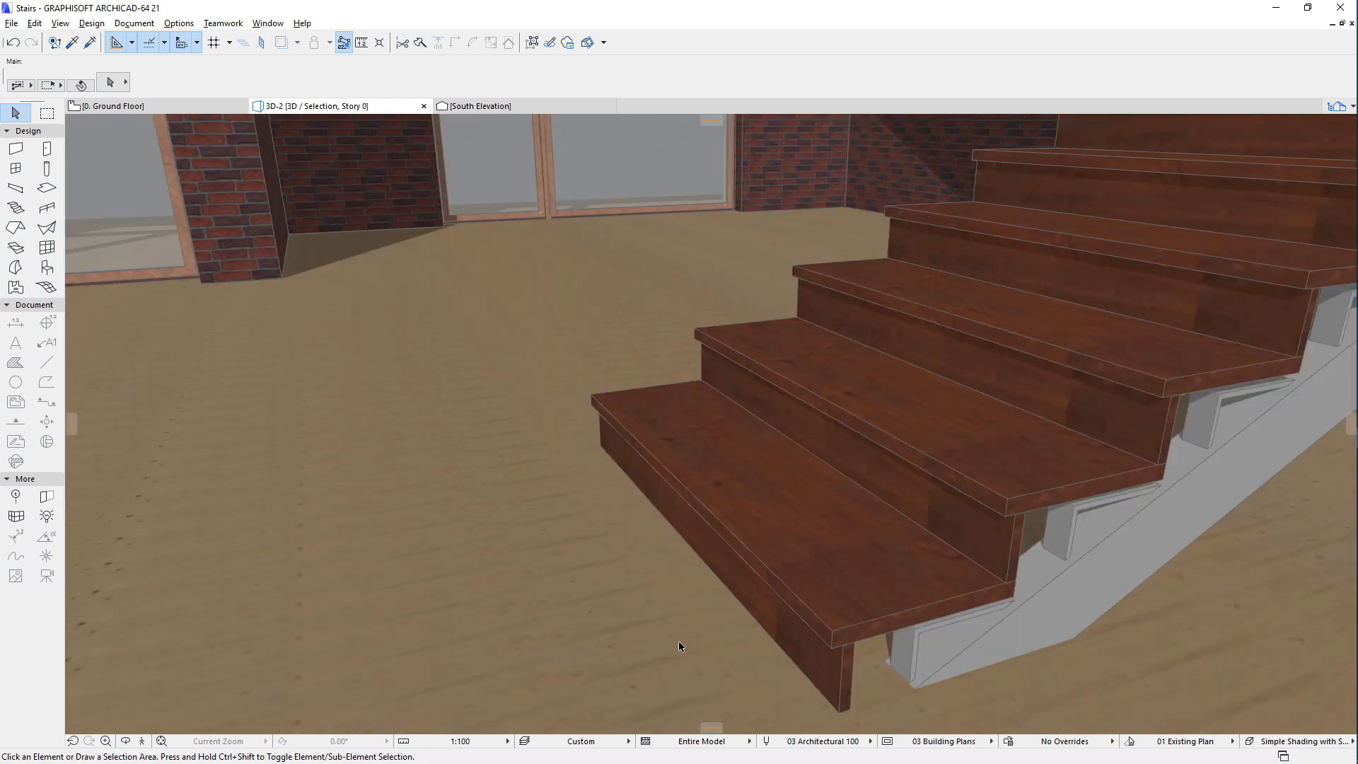
mouse_move(852, 658)
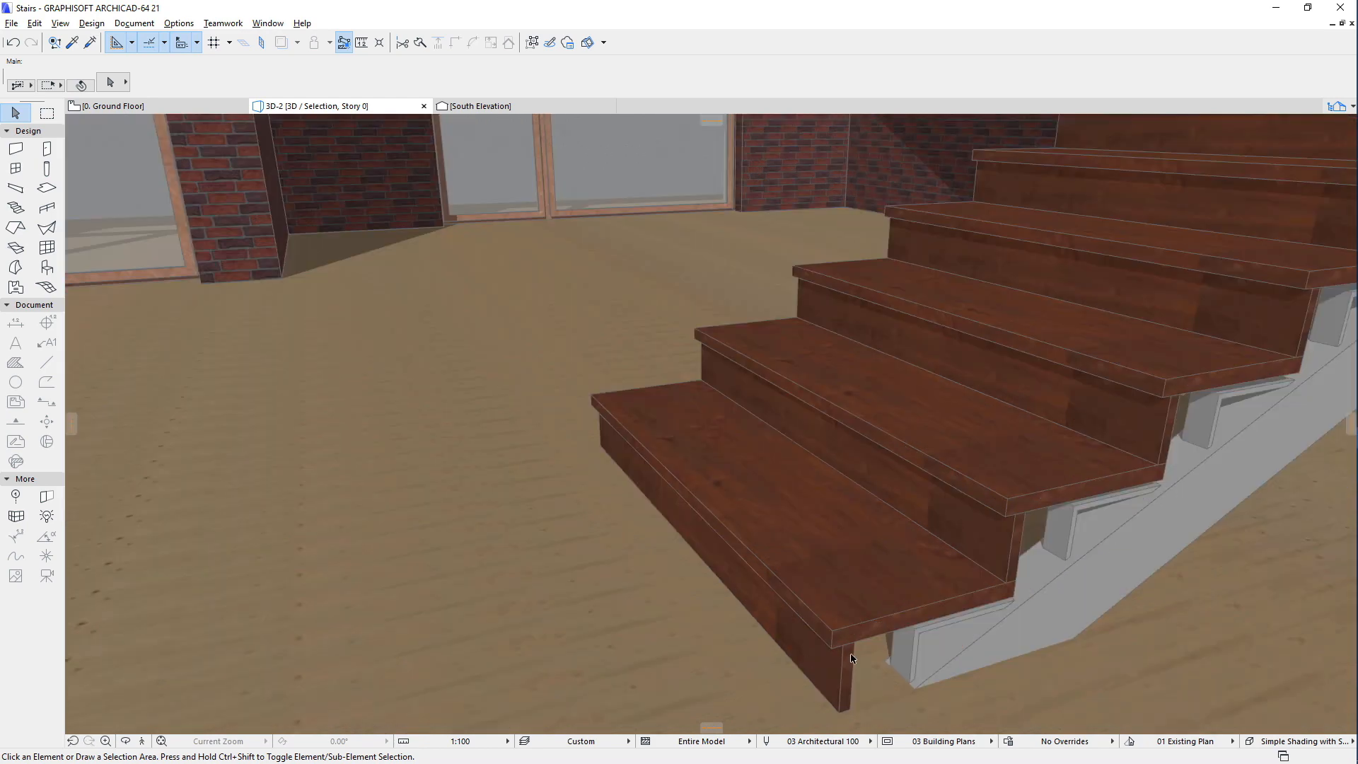
Step: Convert the stair's bottom tread into a morph via Convert Selection to Morph(s)
click(851, 658)
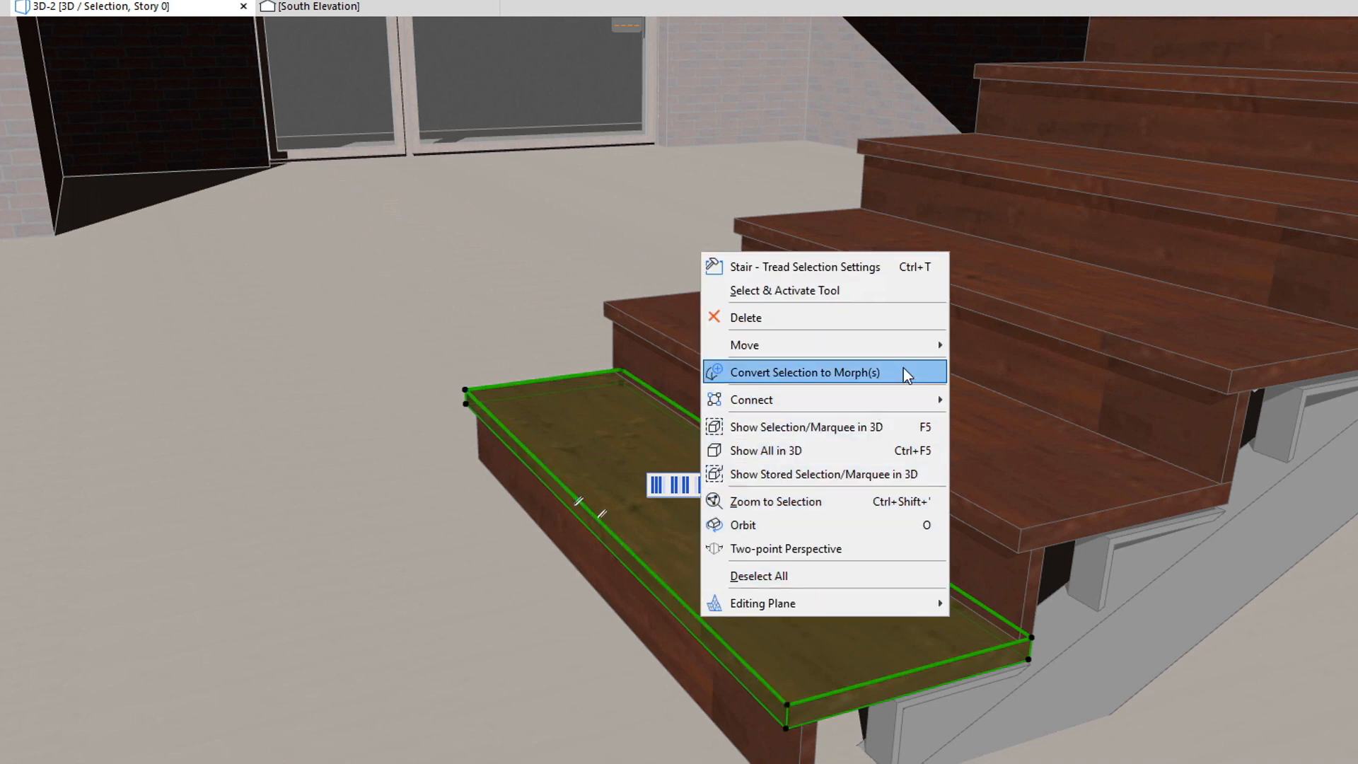
click(802, 372)
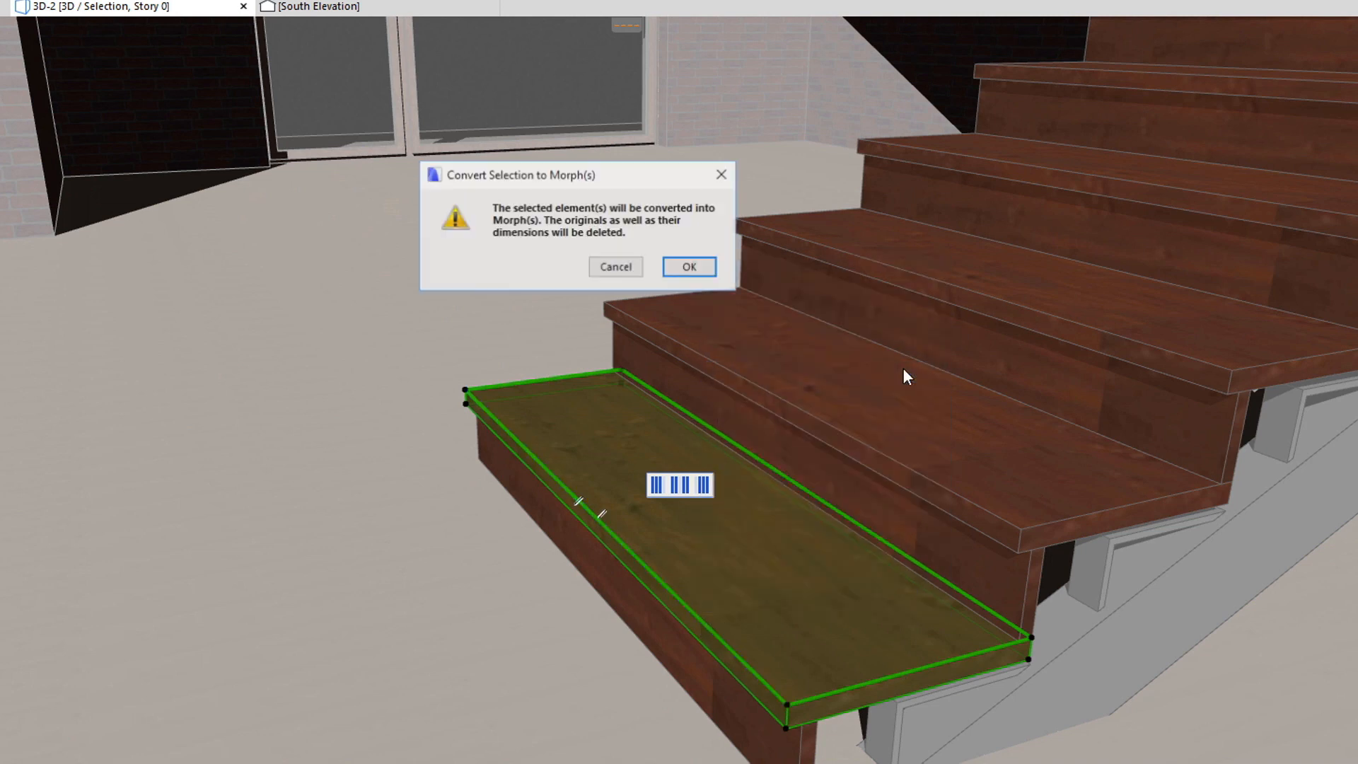
click(688, 266)
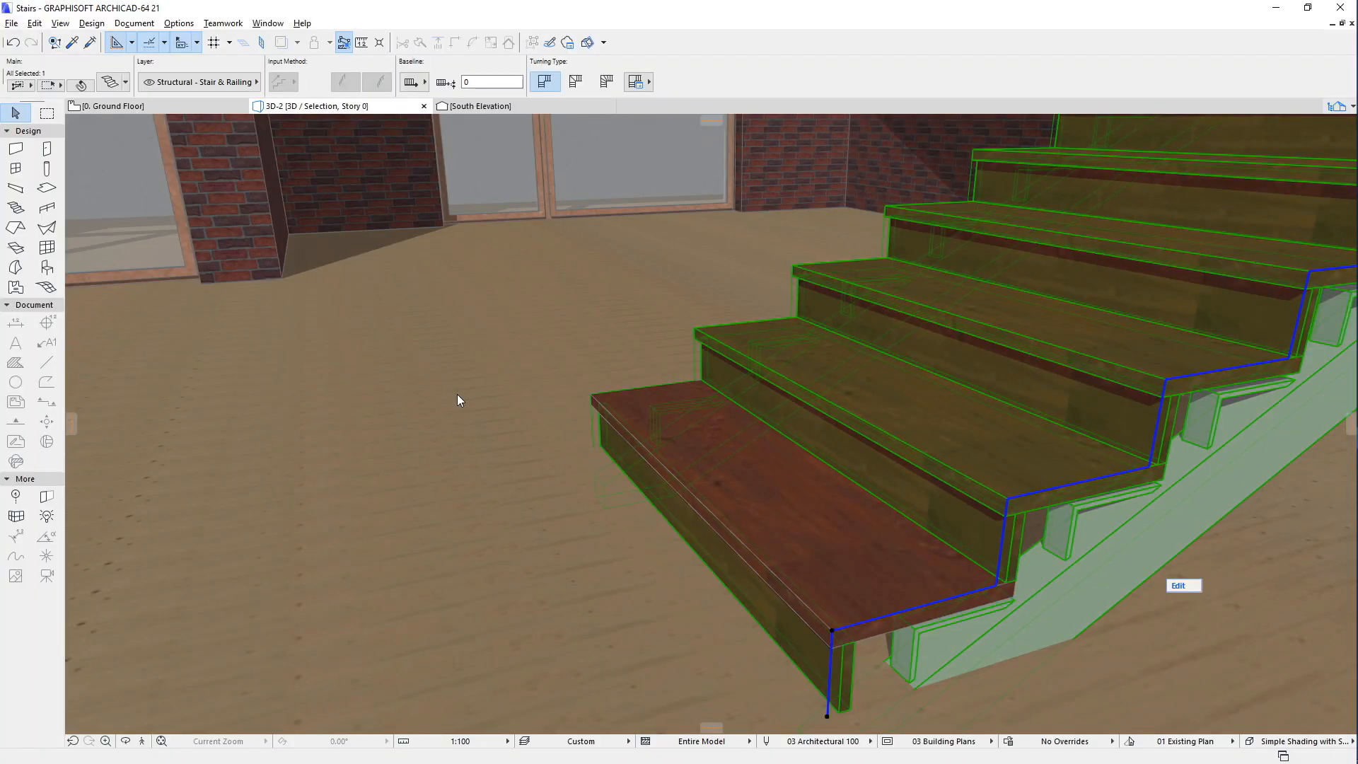
Step: Save the oval glass shape as a Stair Tread library part named 'Tread w O'
click(111, 106)
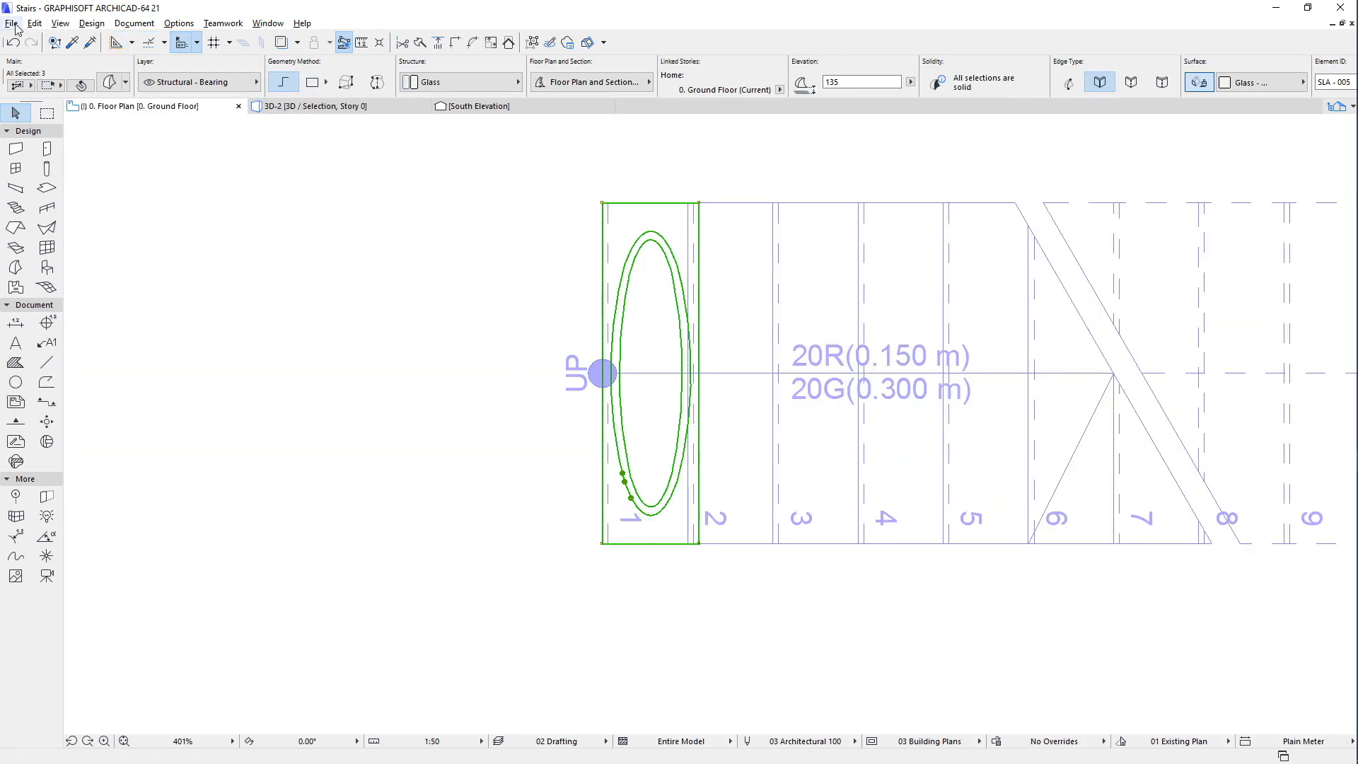
click(11, 23)
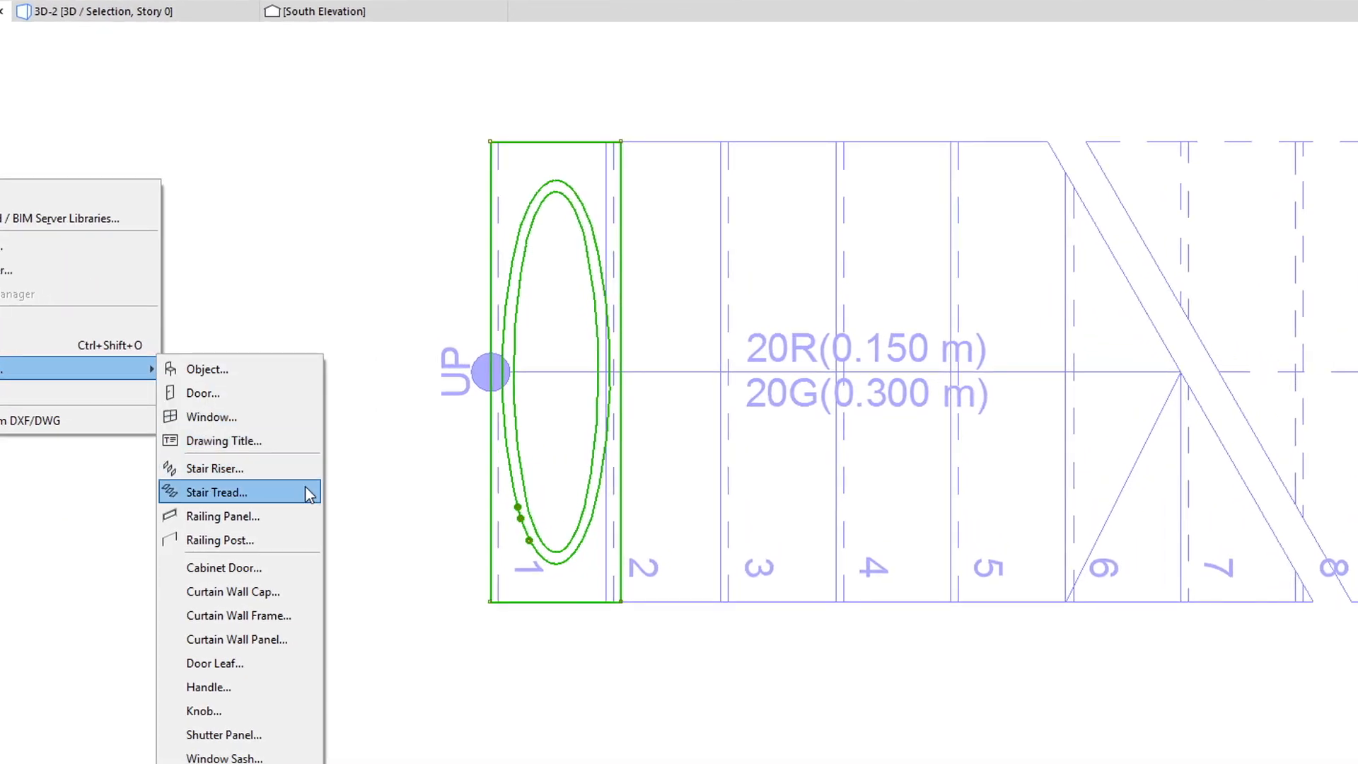
click(218, 492)
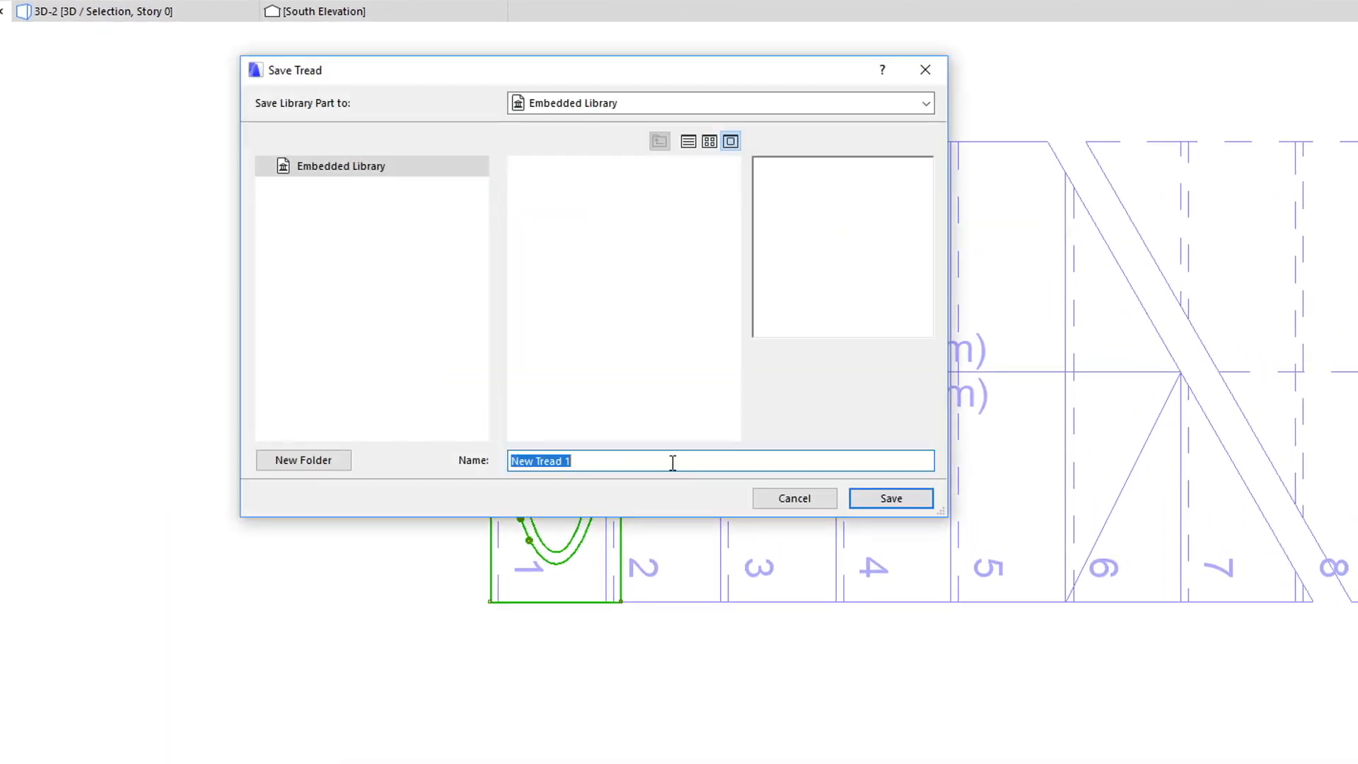
text(Tread w O)
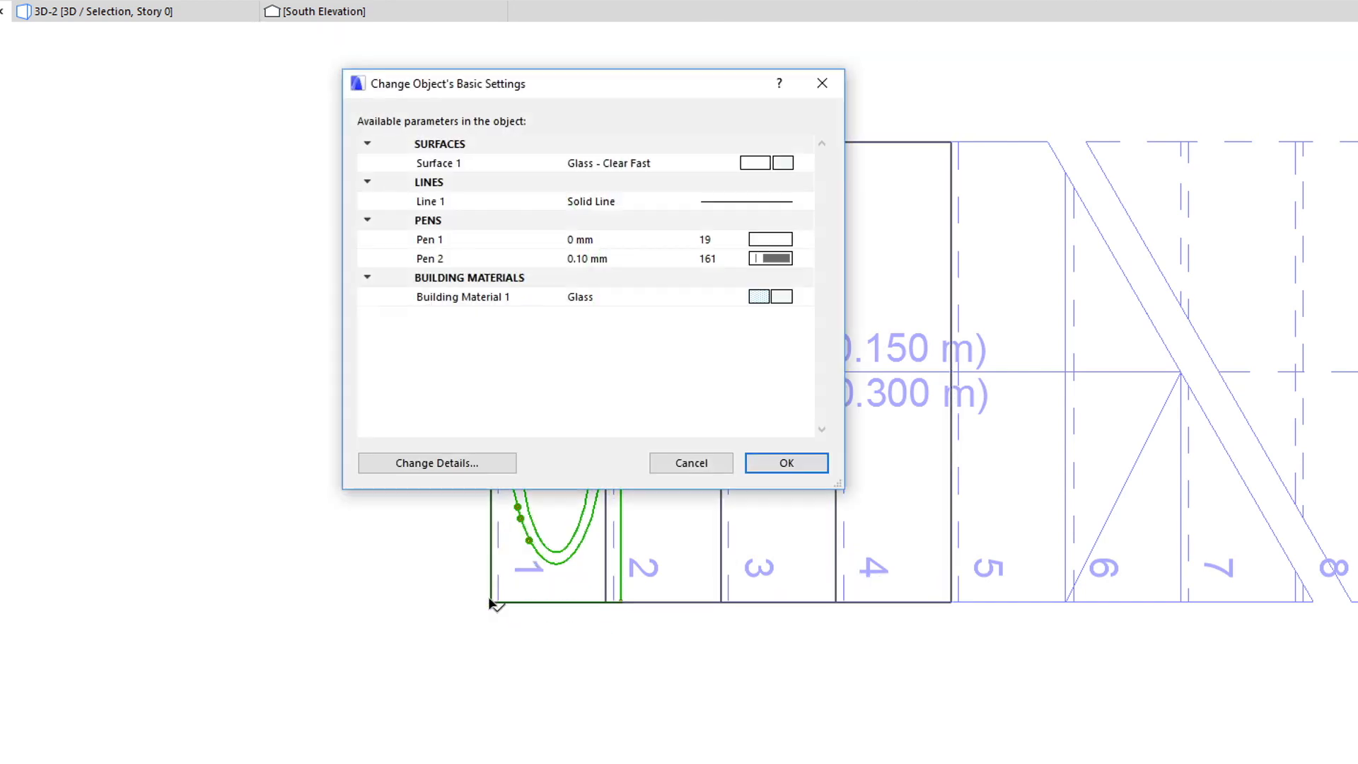
Step: Accept the new tread's basic object settings and return to the 3D stair view
click(785, 462)
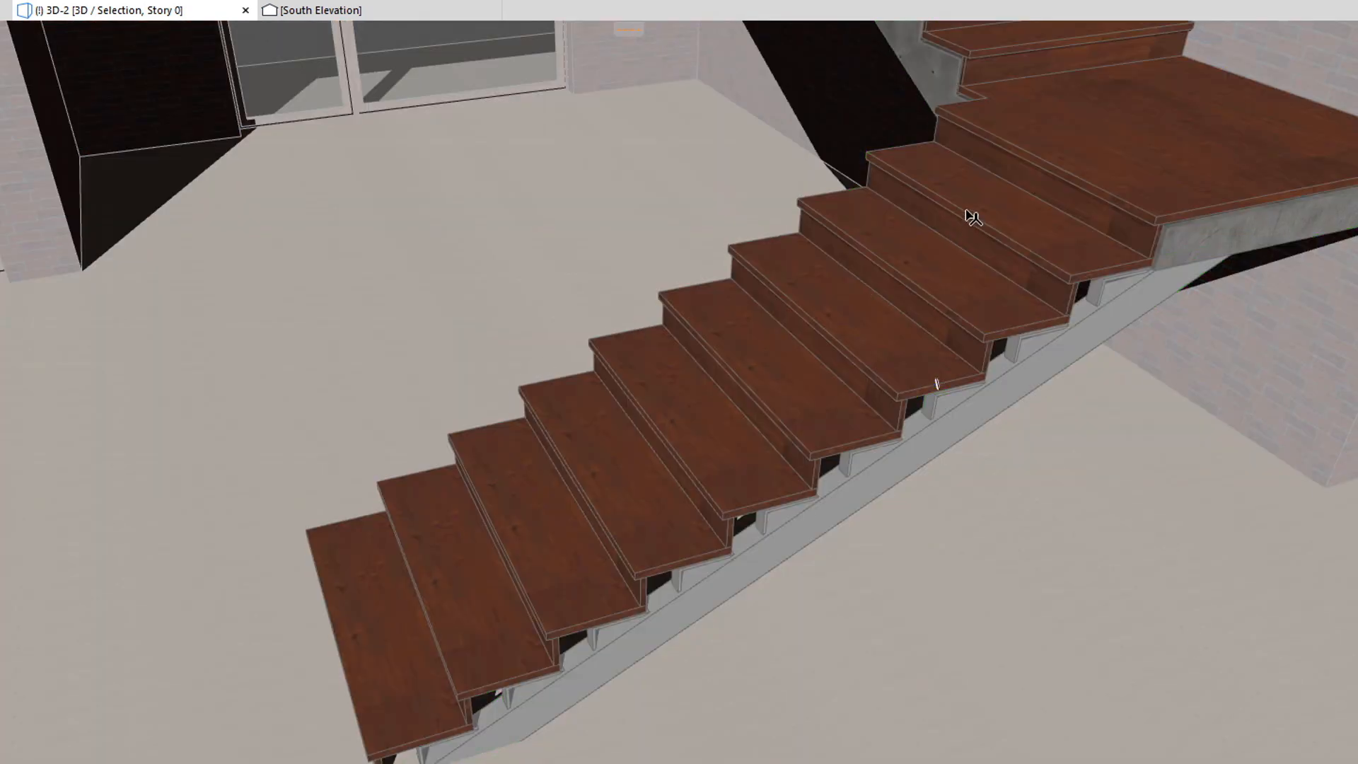
Step: Select the upper flight treads, then the whole two-flight stair so Edit becomes available
click(973, 217)
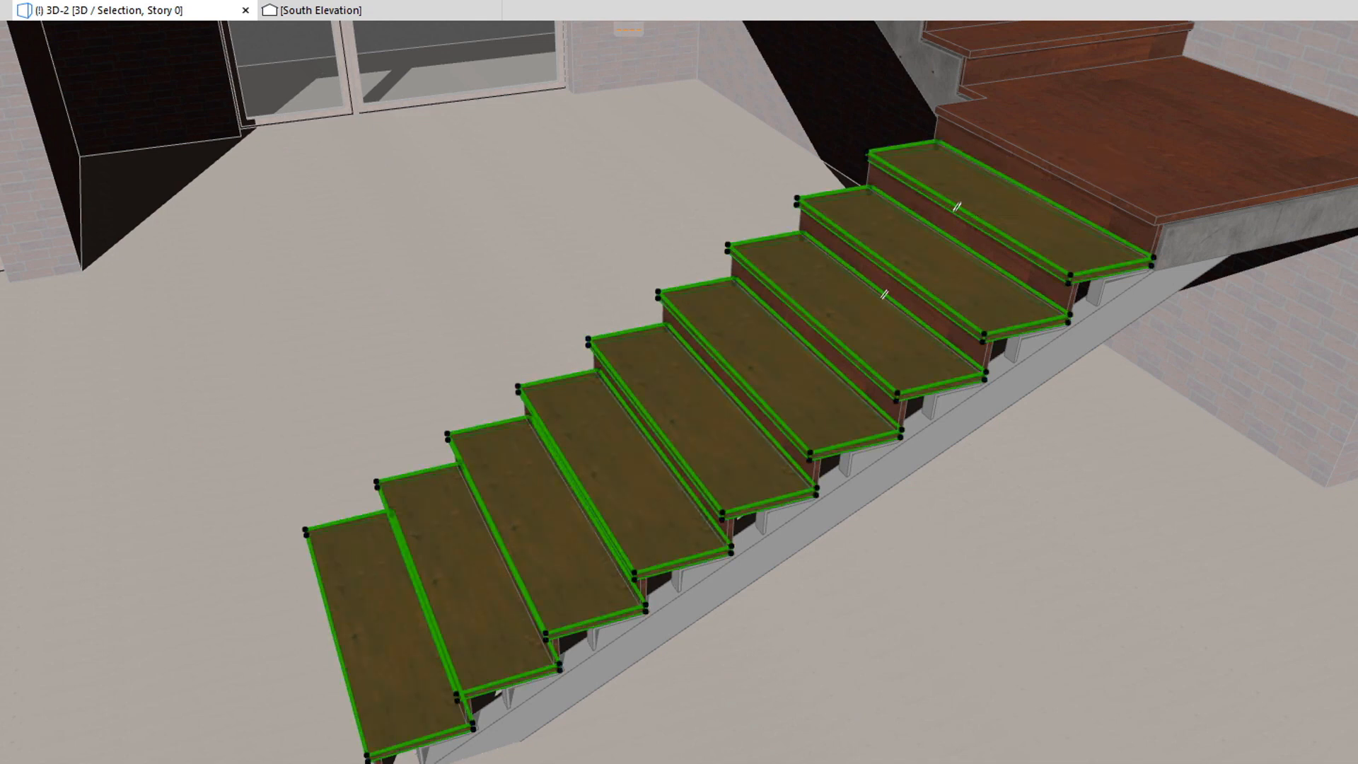
click(512, 126)
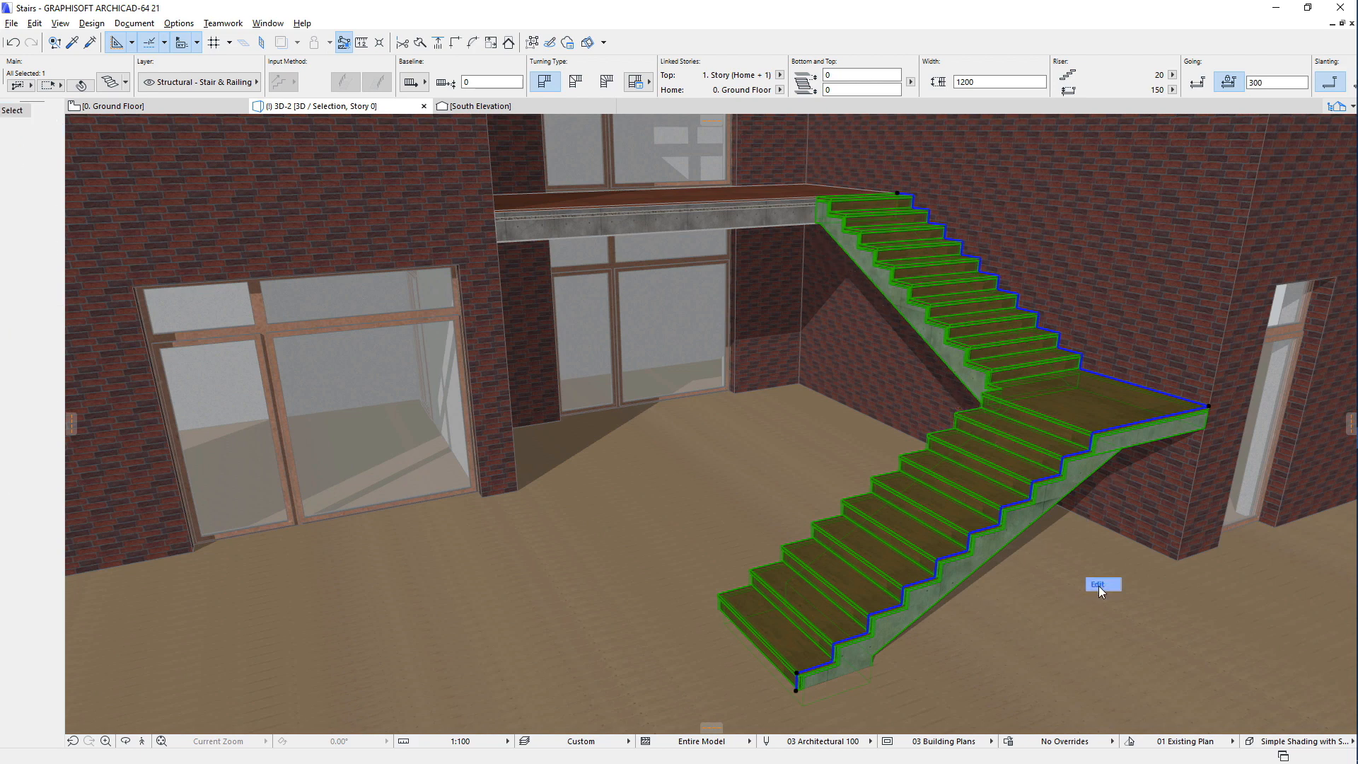
Step: Enter stair edit mode and give the upper flight a steel beam structure type
click(1100, 584)
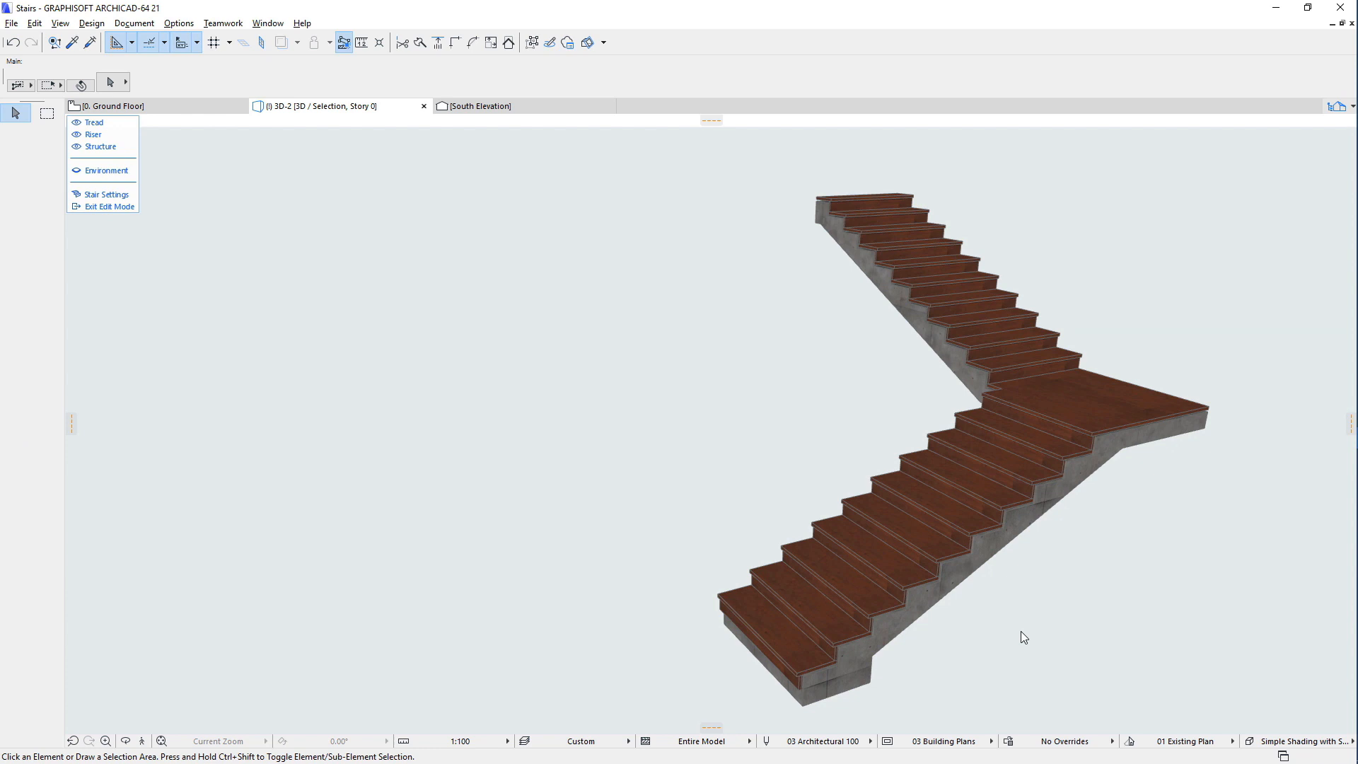
click(910, 278)
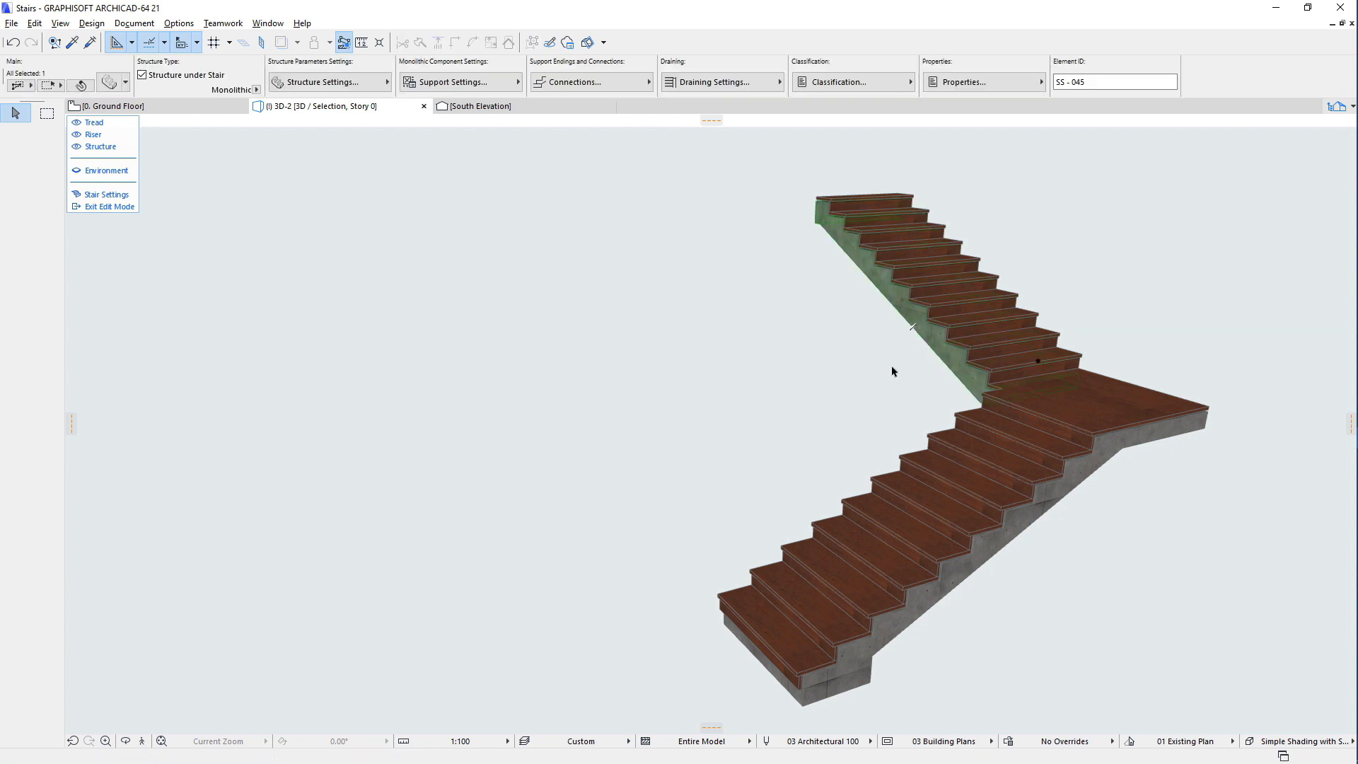
click(129, 82)
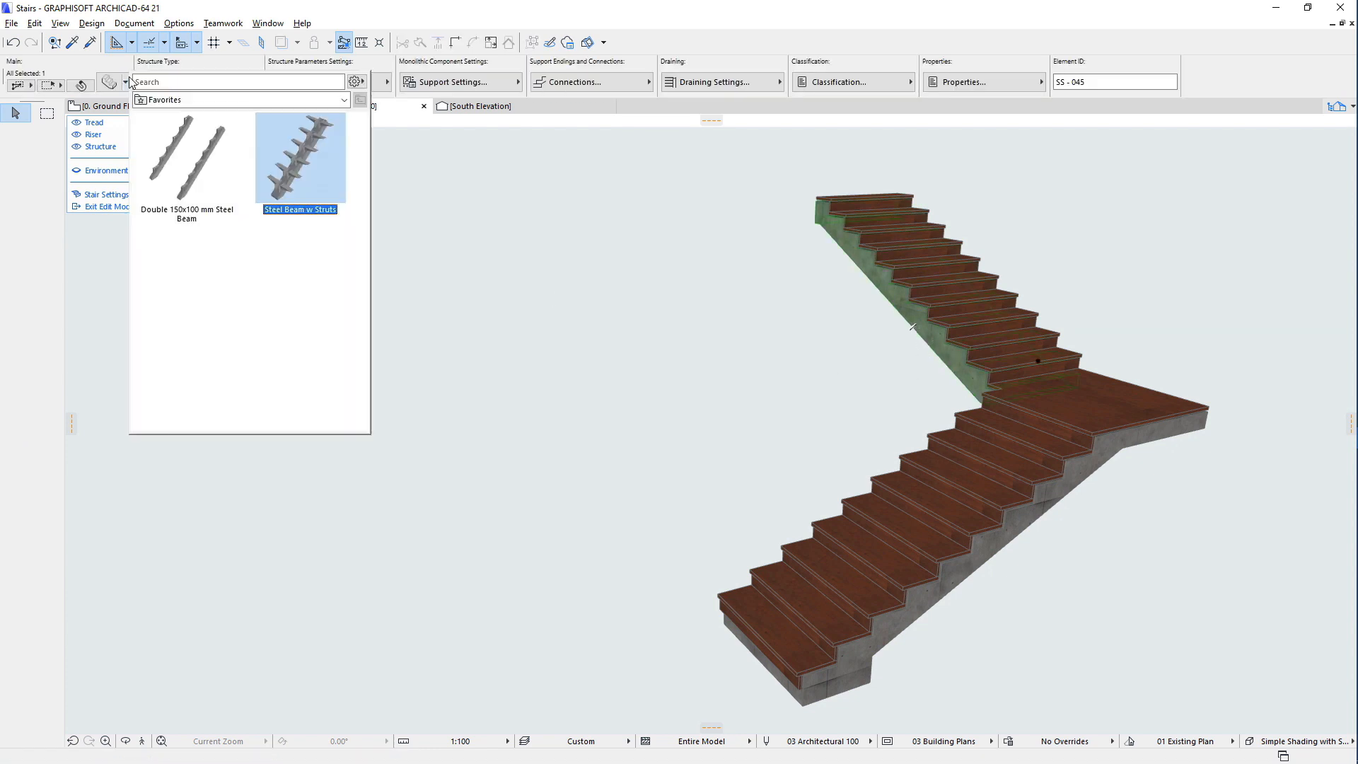
click(186, 157)
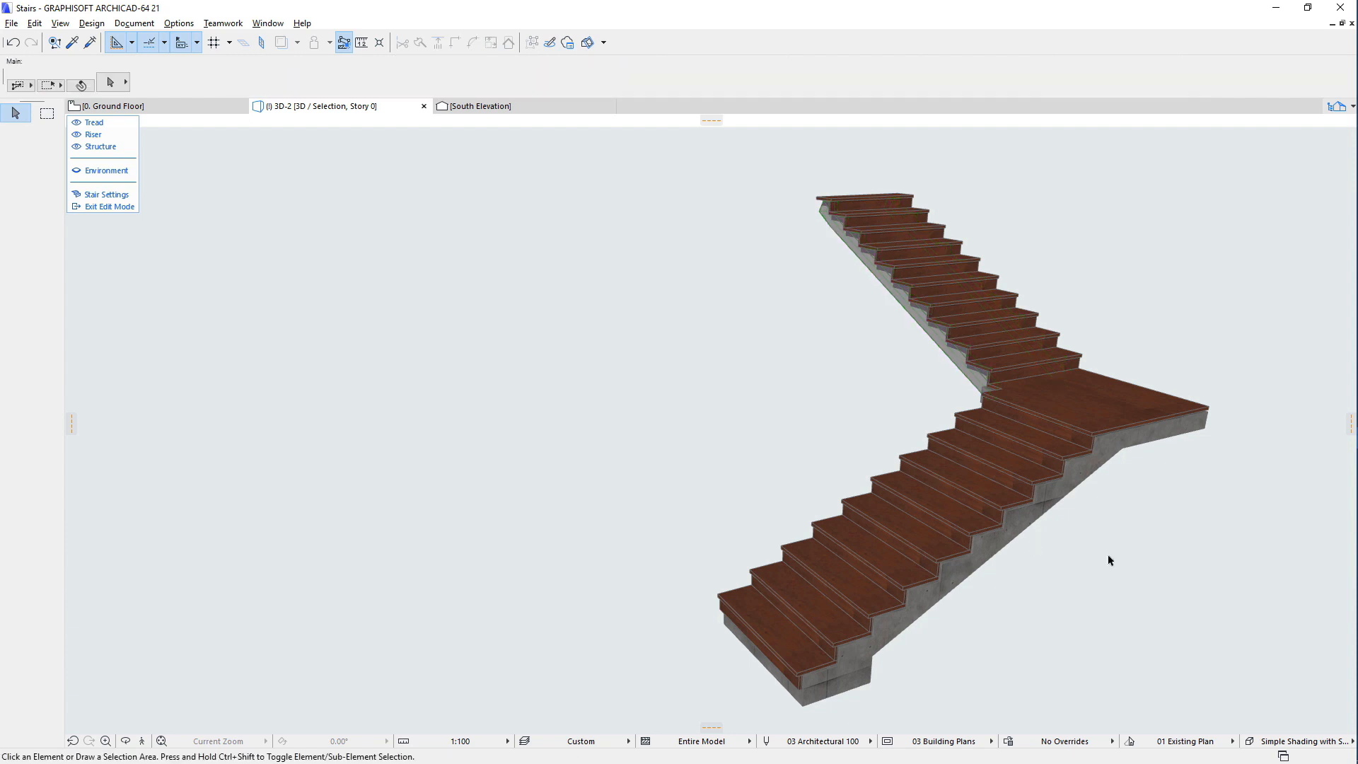
mouse_move(1063, 534)
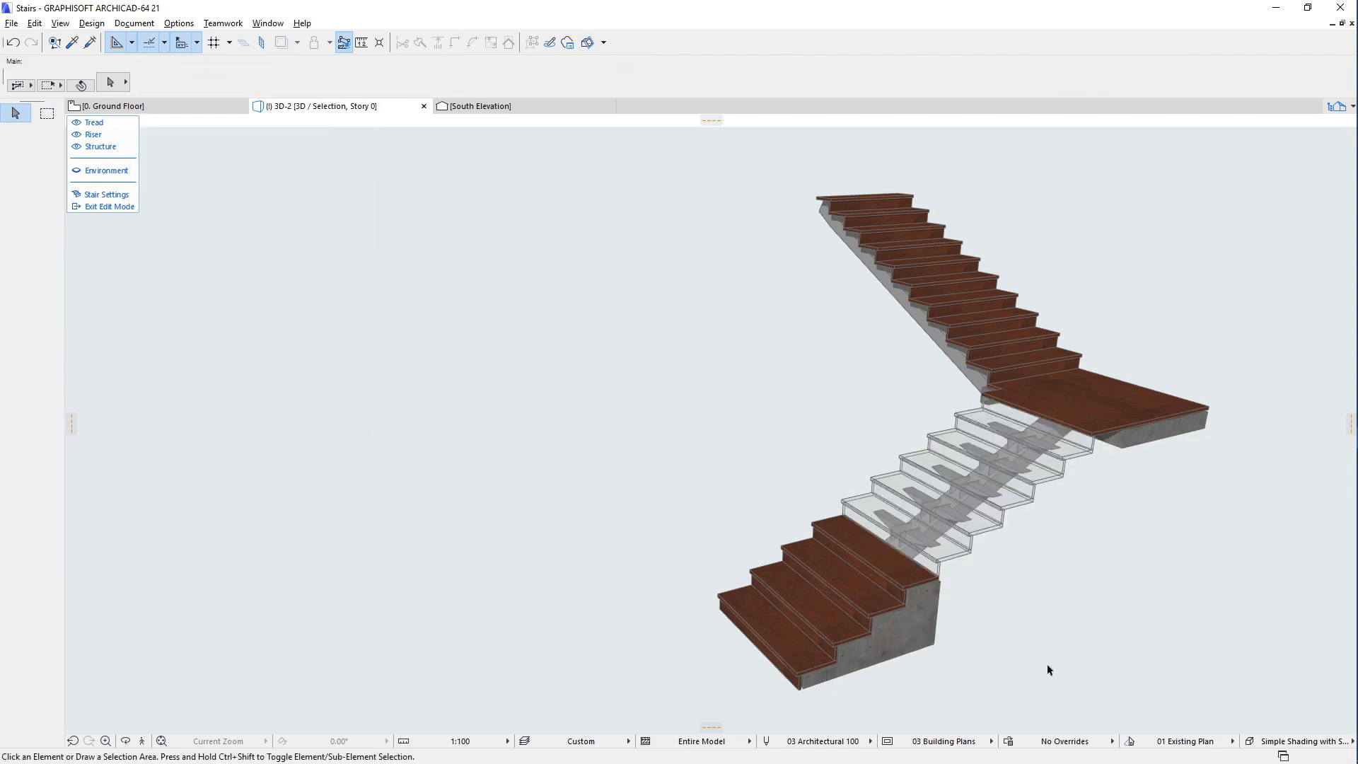
Step: Unify the lower flight's structures into one via Unify Stair Structures
click(857, 624)
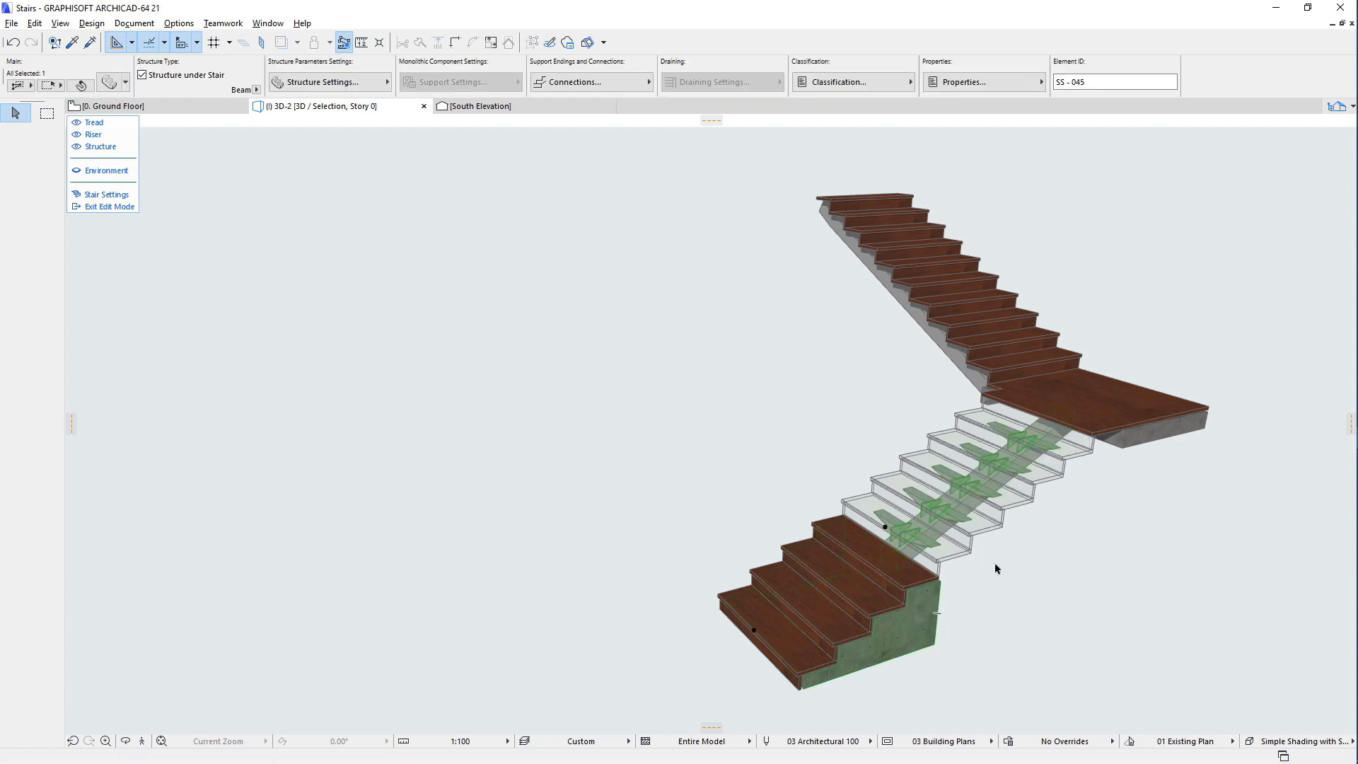
right_click(996, 568)
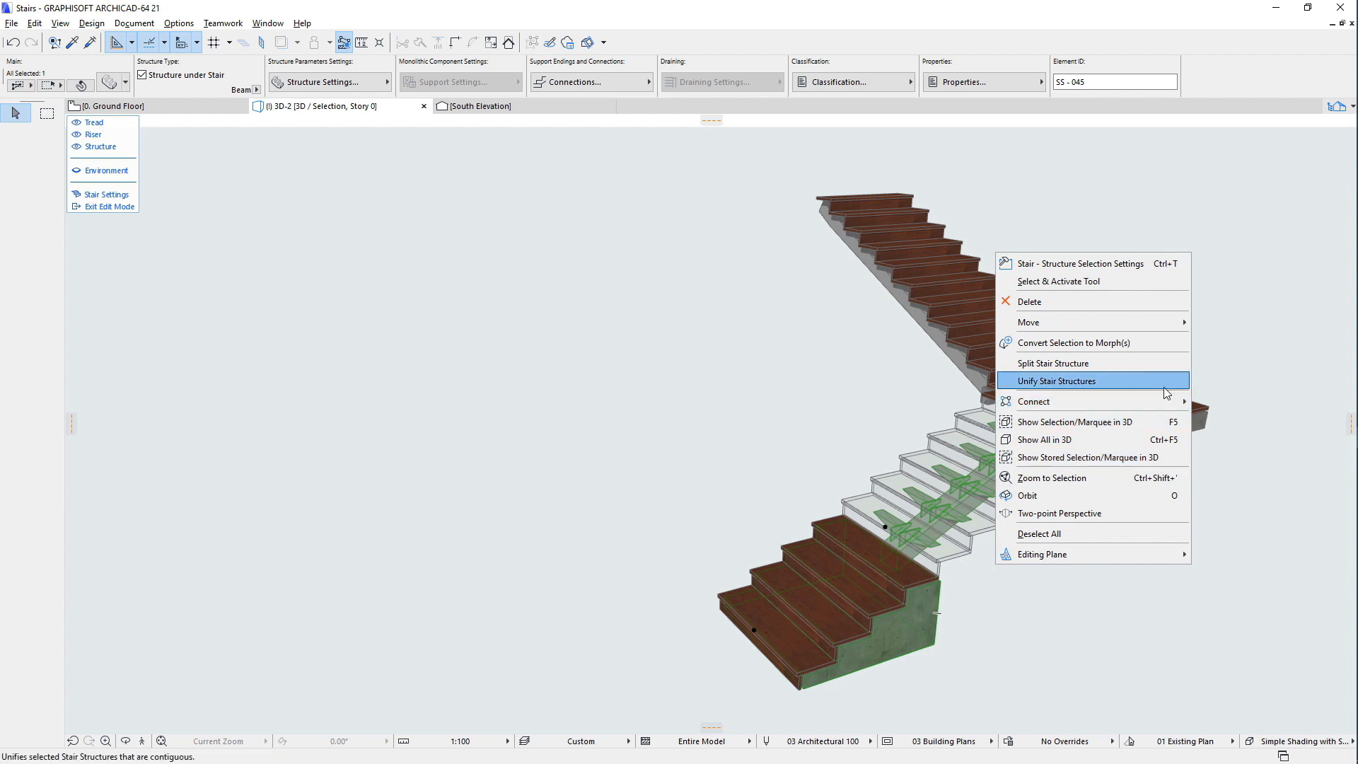
click(1056, 381)
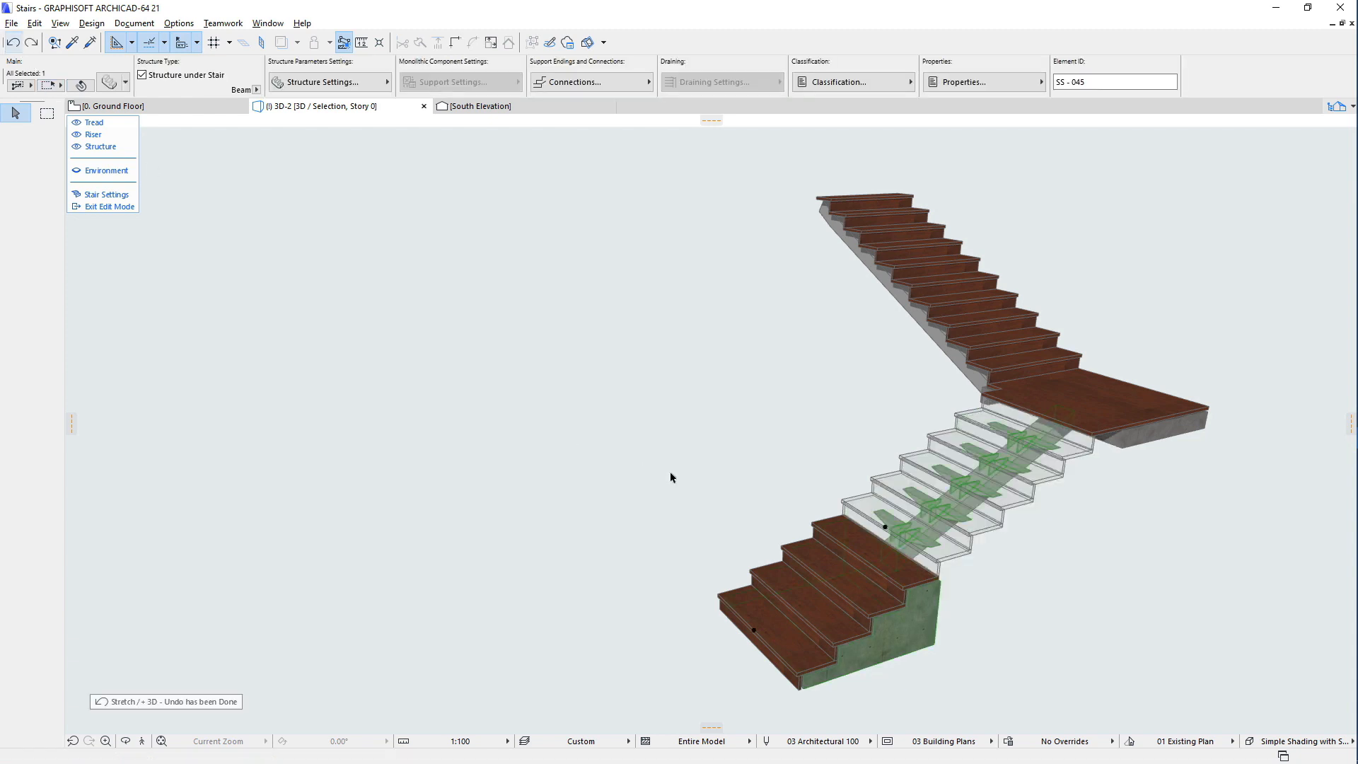
Step: Revert the unification and exit stair edit mode, leaving separate lower structures
click(106, 207)
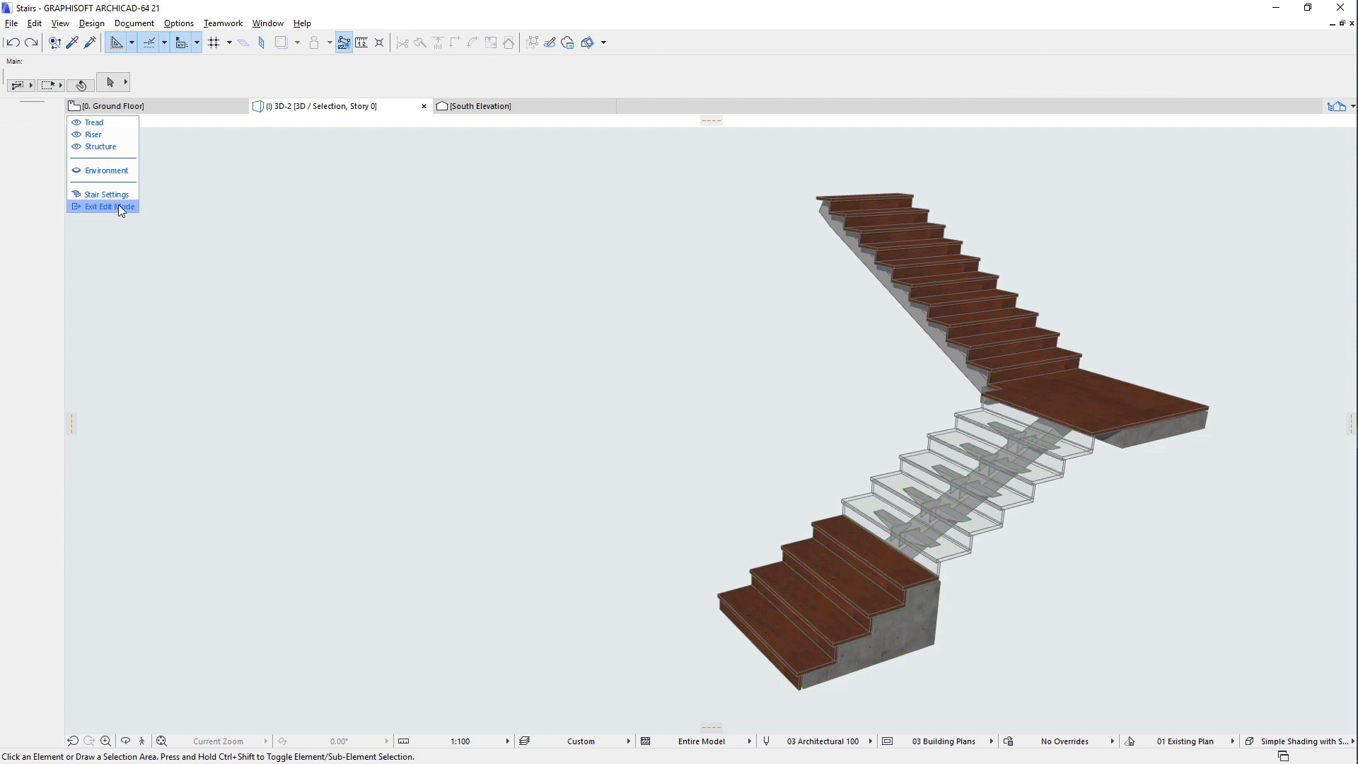
click(106, 206)
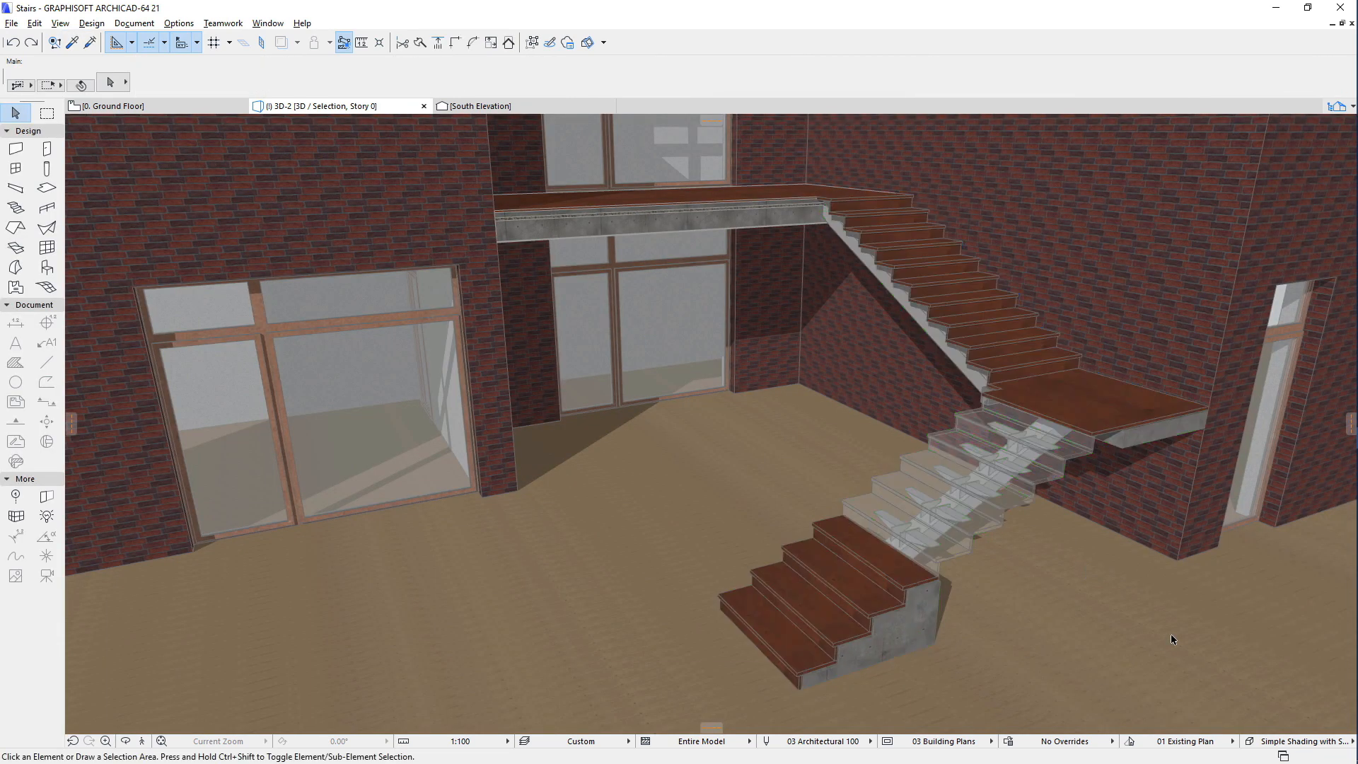